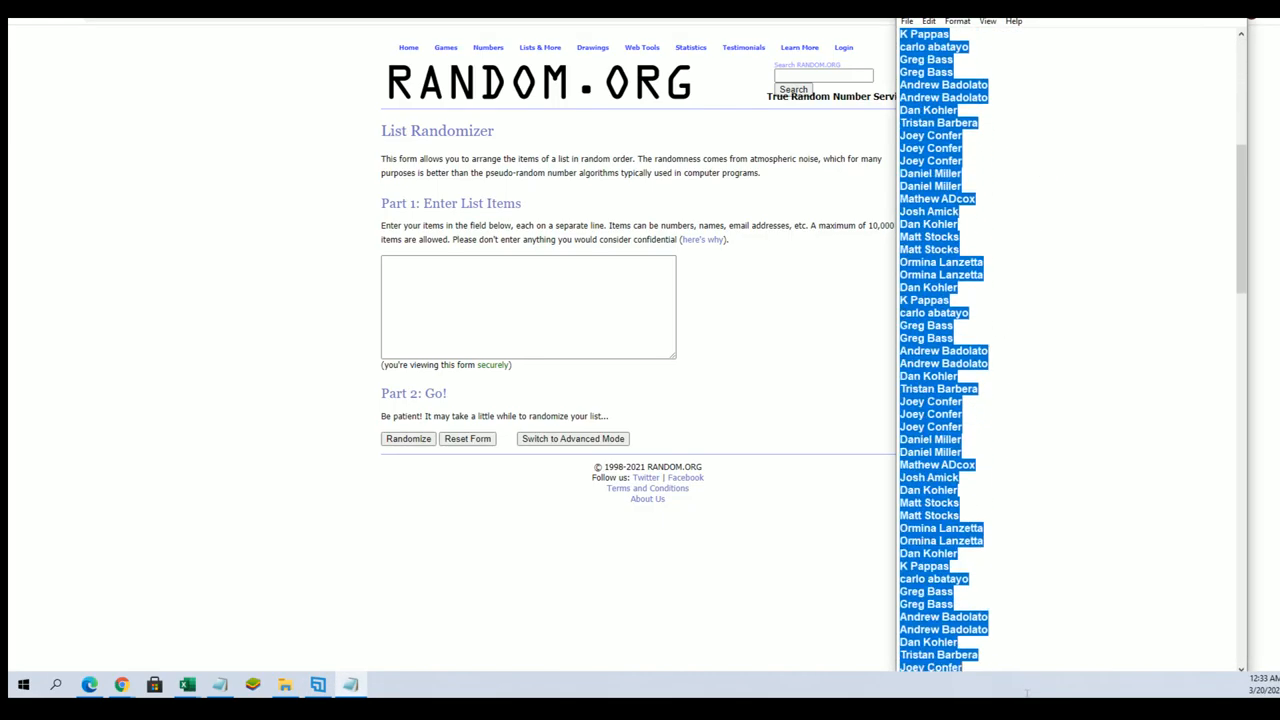
# Step: Paste the 105 owner names into the list box and reshuffle them until the seventh randomization
pyautogui.rightClick(980, 308)
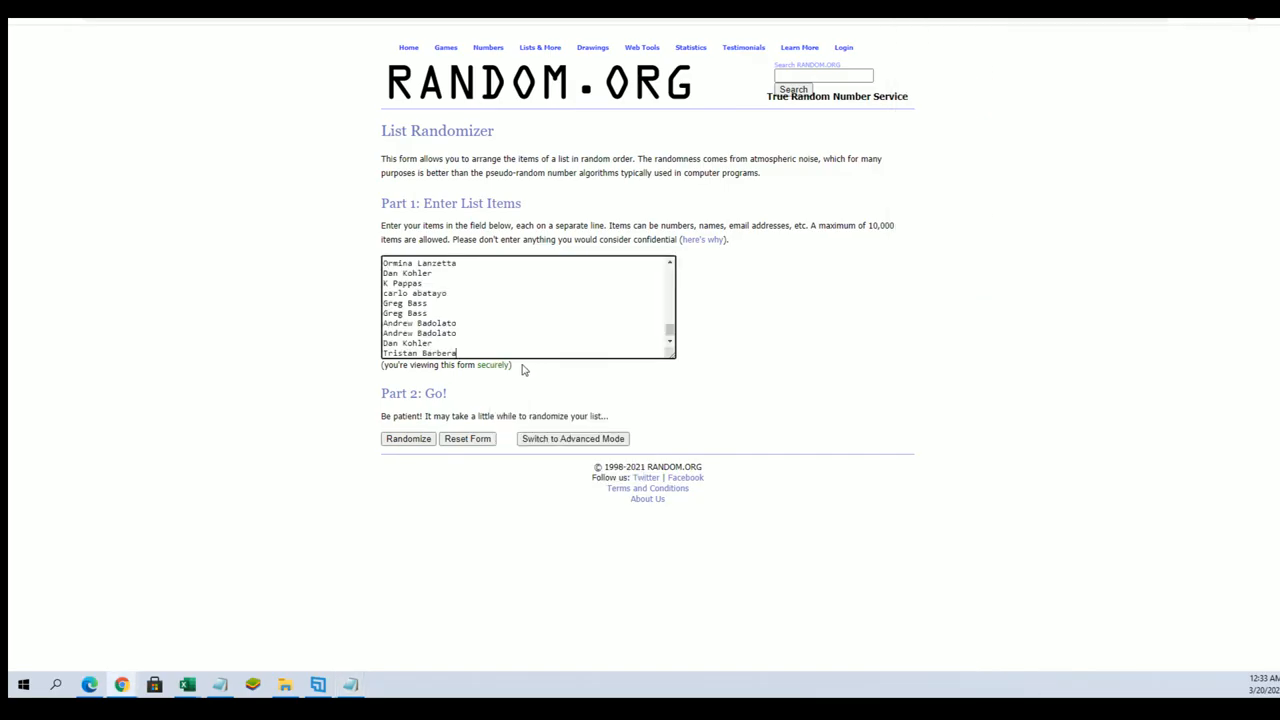
pyautogui.click(408, 438)
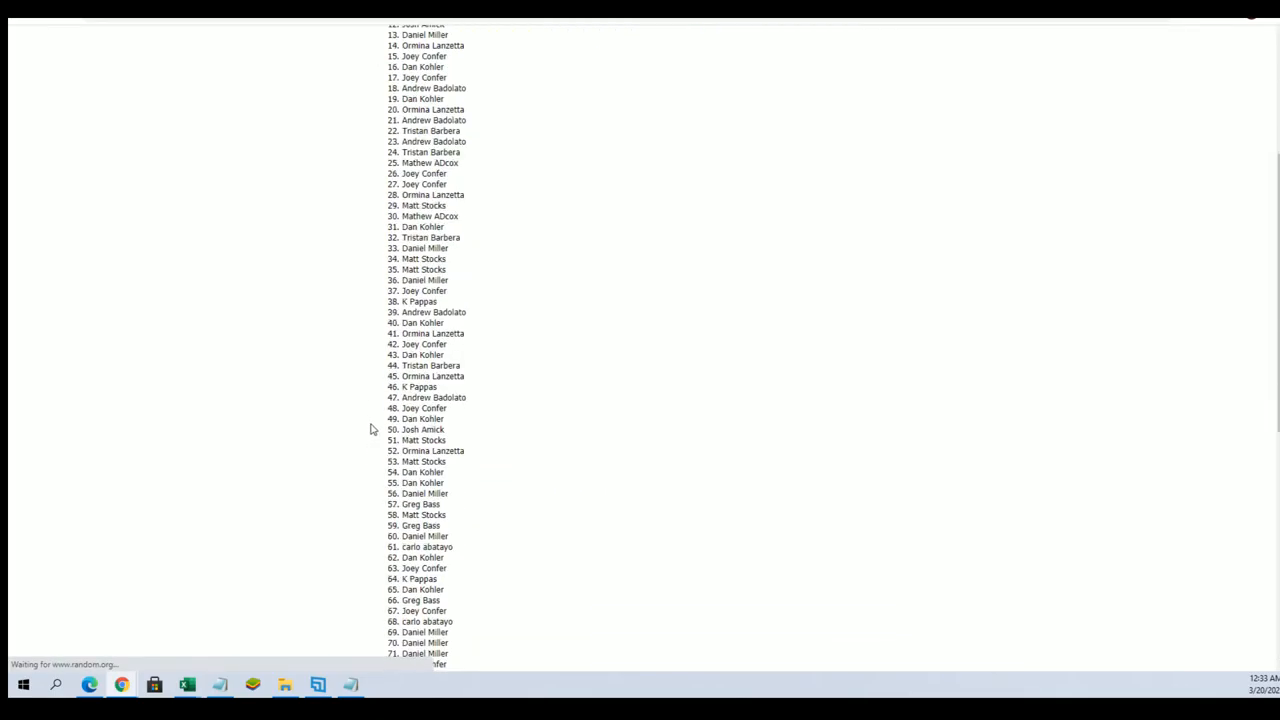
pyautogui.scroll(-3)
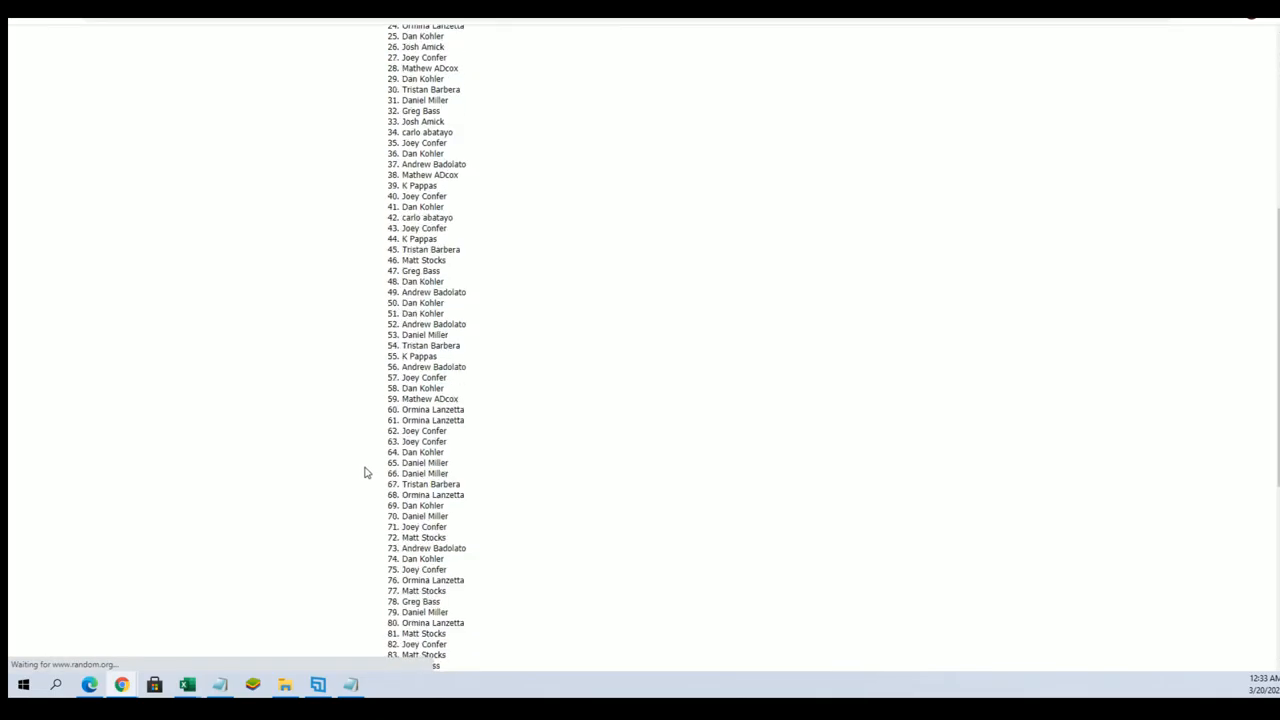
pyautogui.click(392, 592)
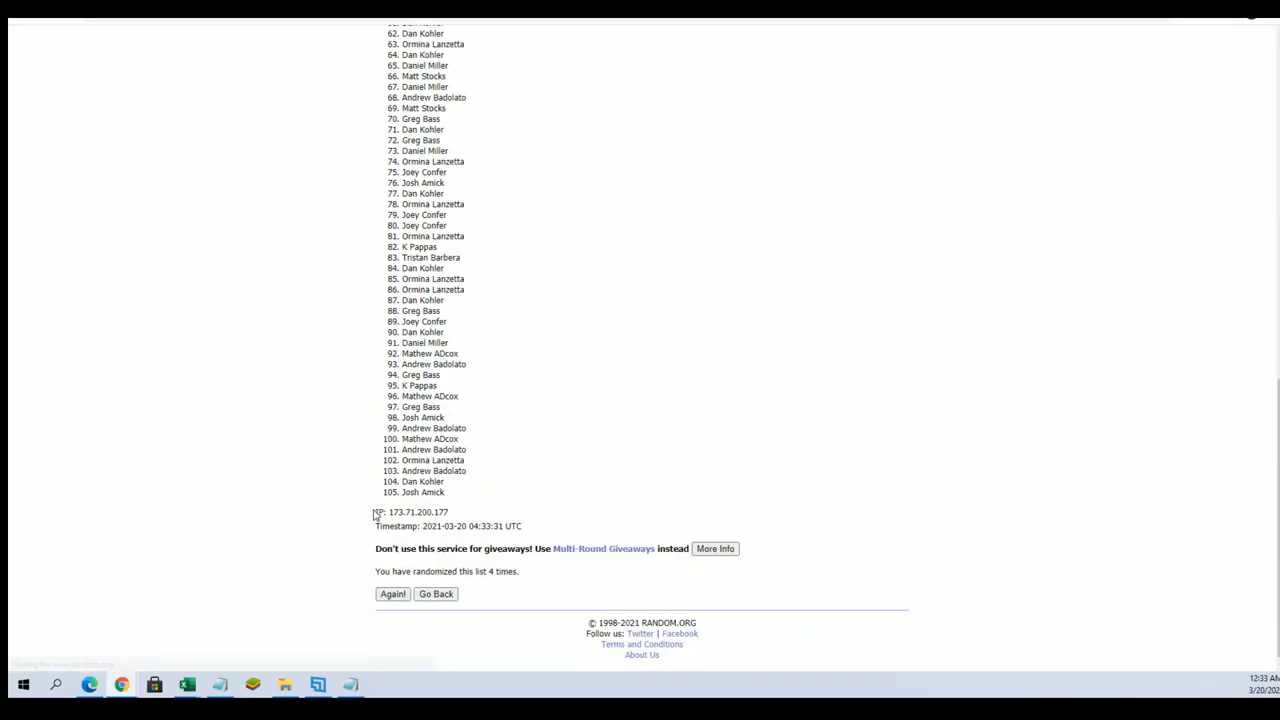
pyautogui.click(392, 592)
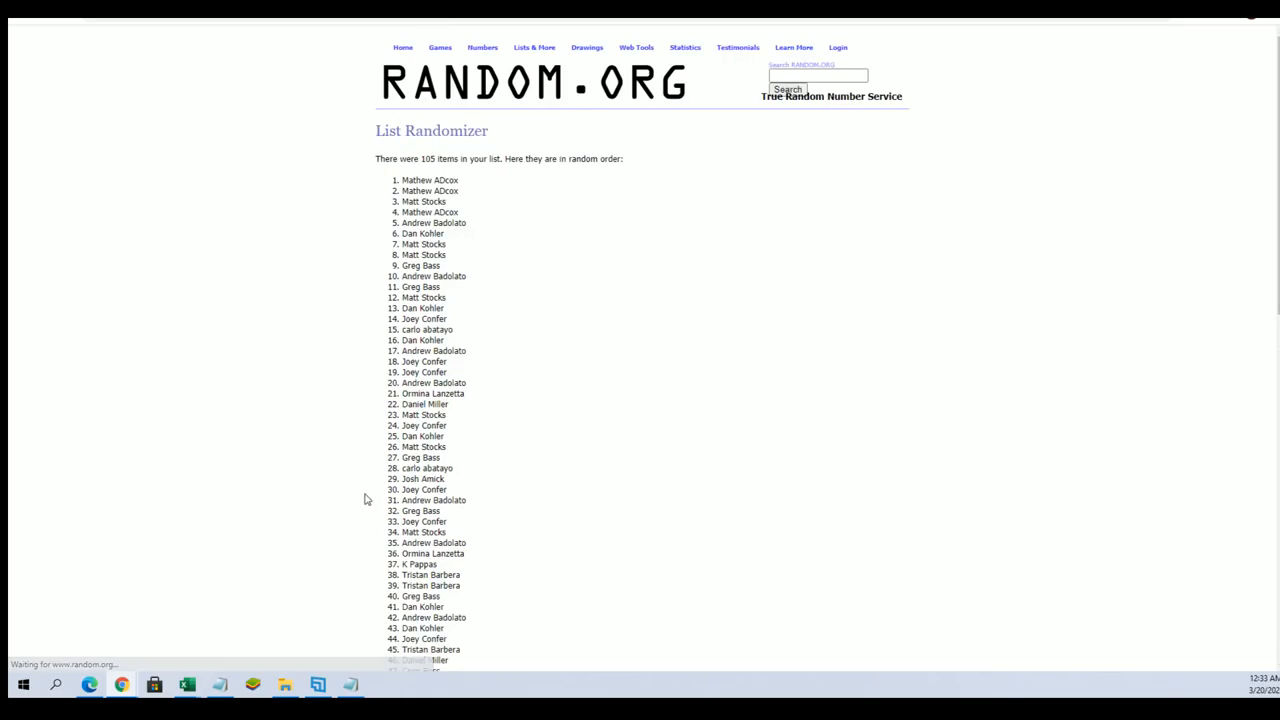
pyautogui.scroll(-3)
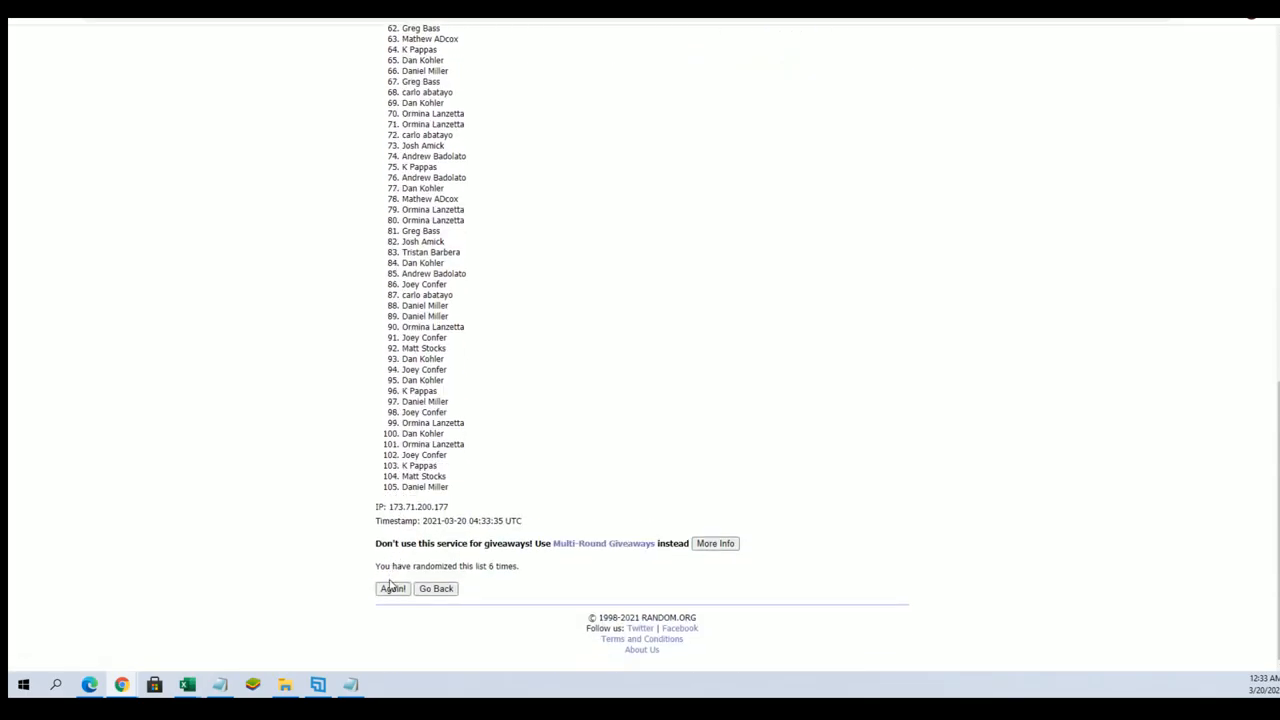
pyautogui.click(392, 588)
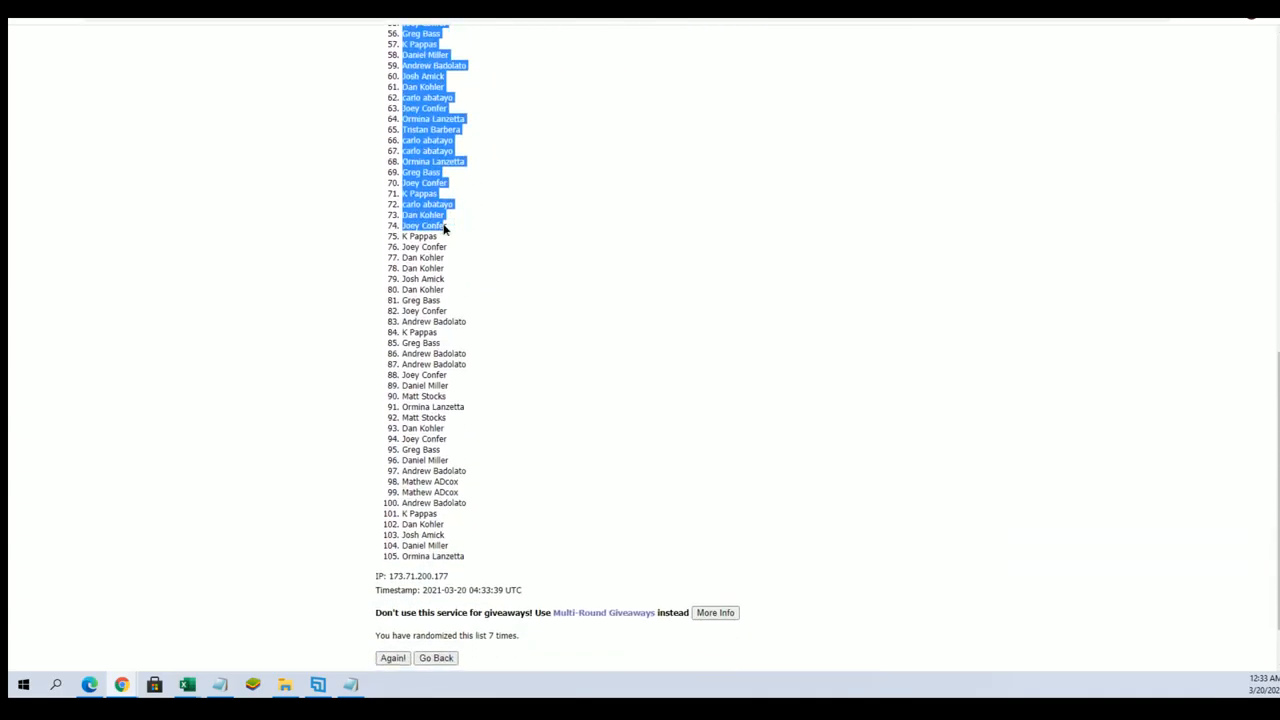
# Step: Copy the selected seventh-shuffle result of all 105 owner names
pyautogui.rightClick(440, 460)
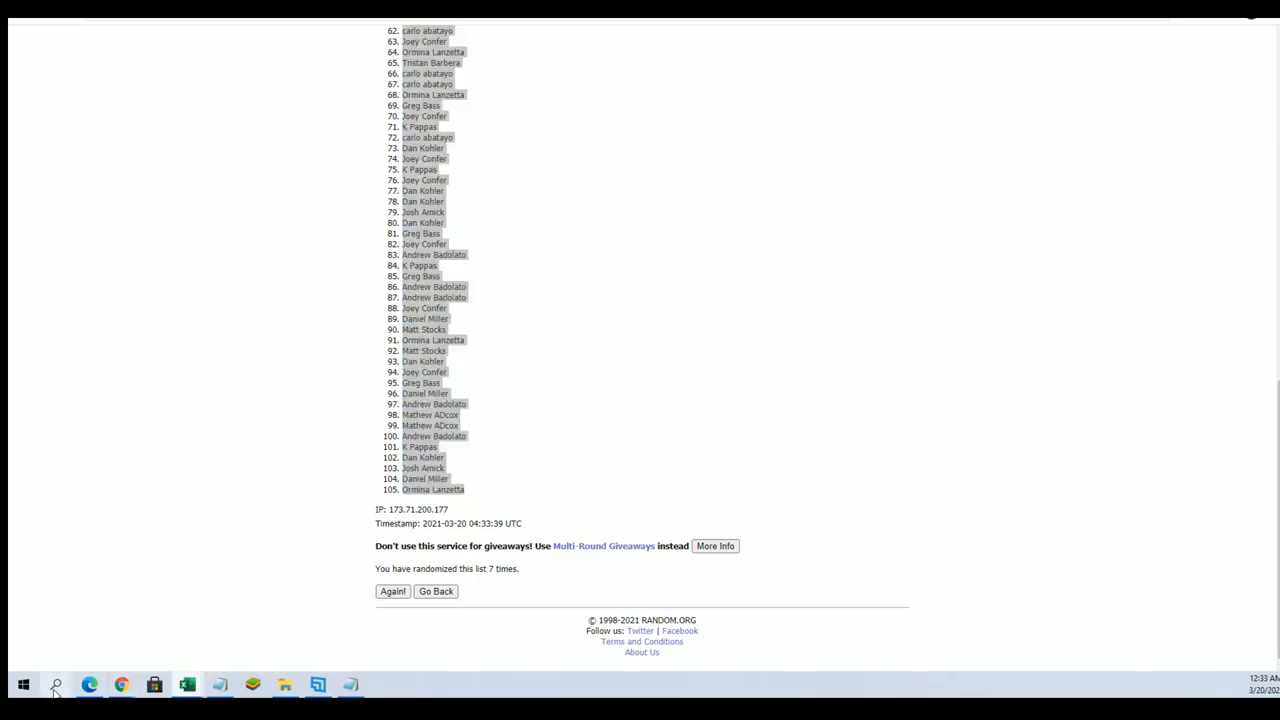
pyautogui.moveTo(544, 176)
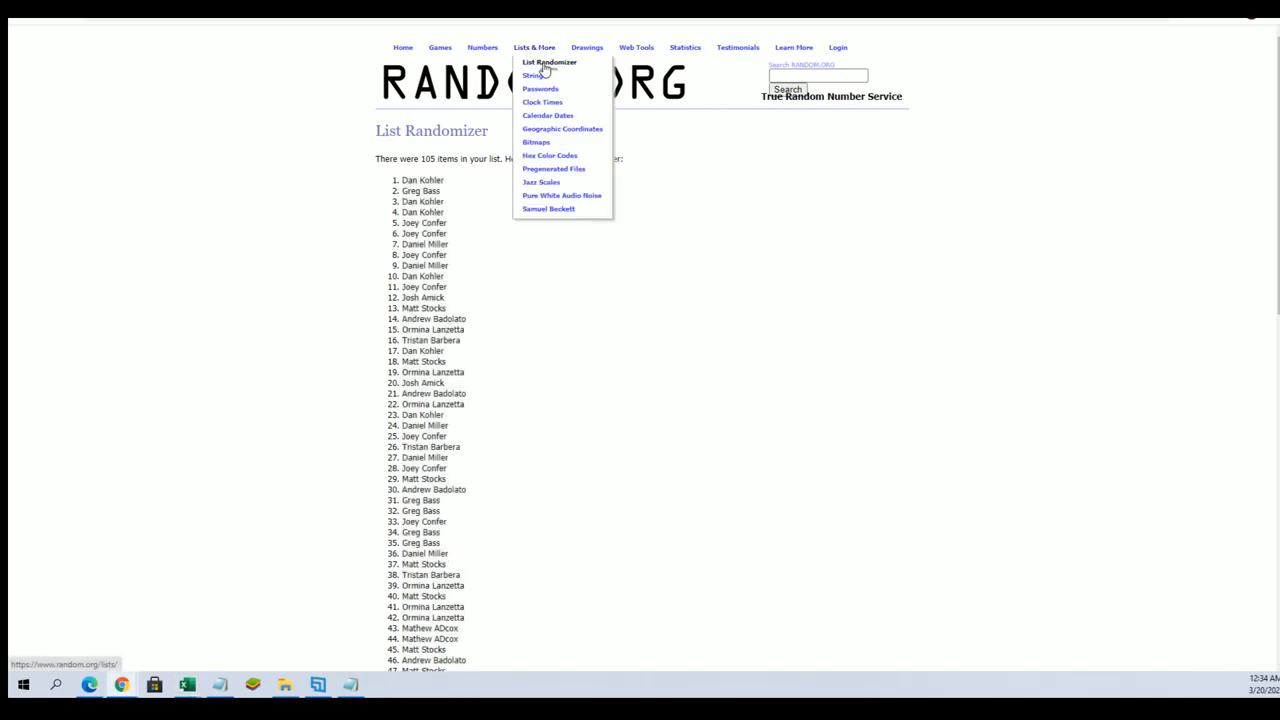
# Step: Reset to a fresh List Randomizer form holding the Star Wars names ending with Wicket W. Warrick
pyautogui.click(350, 684)
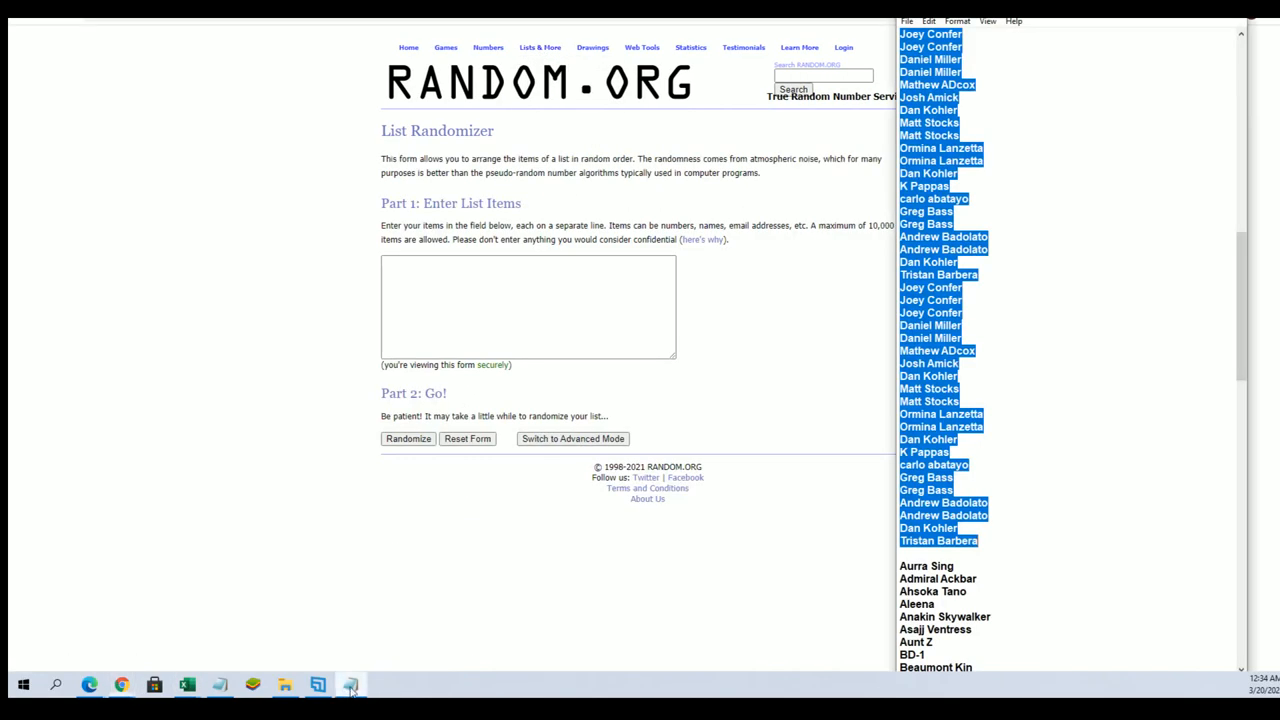
pyautogui.scroll(-3)
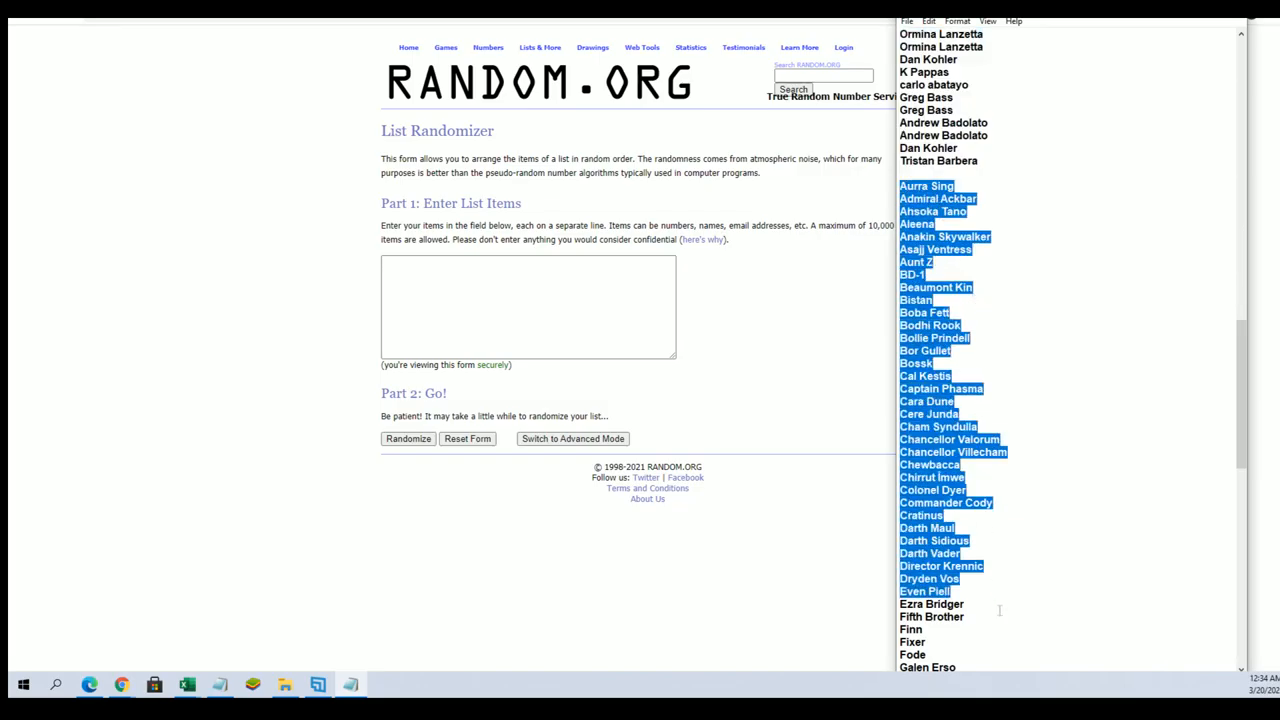
pyautogui.scroll(-3)
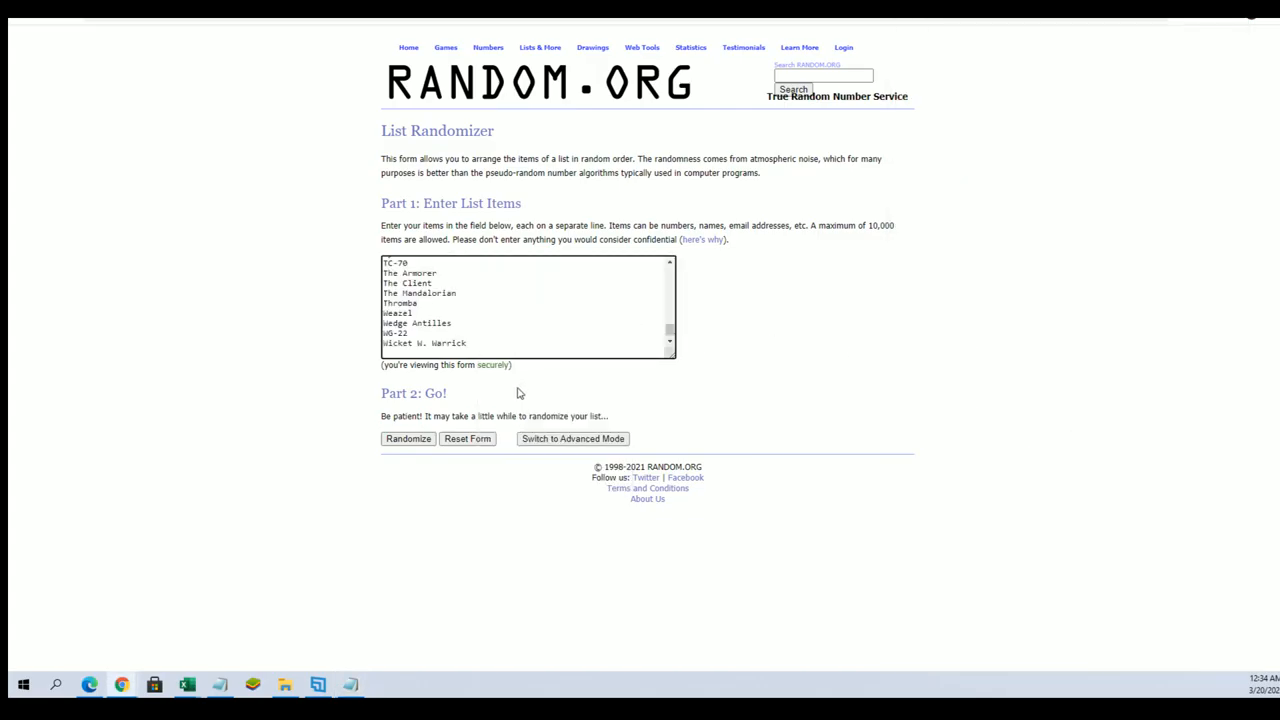
# Step: Randomize the 105 Star Wars character names and reshuffle them at least six more times
pyautogui.click(408, 438)
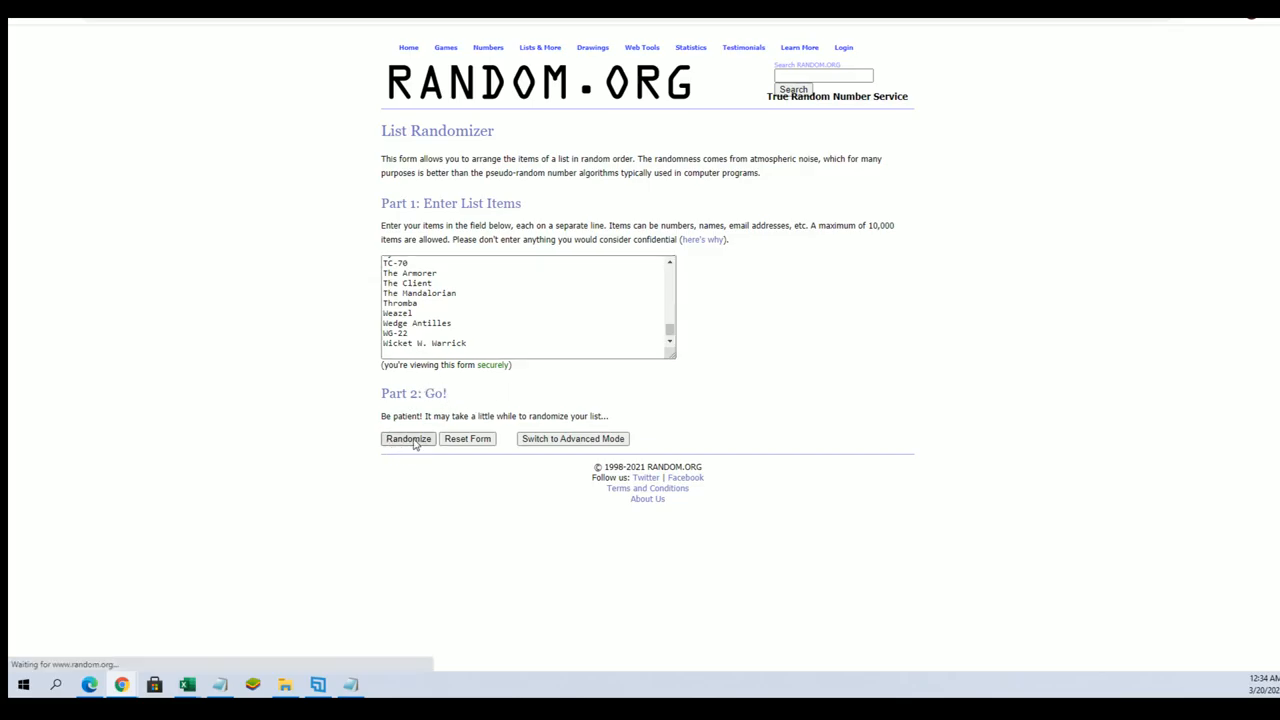
pyautogui.click(408, 440)
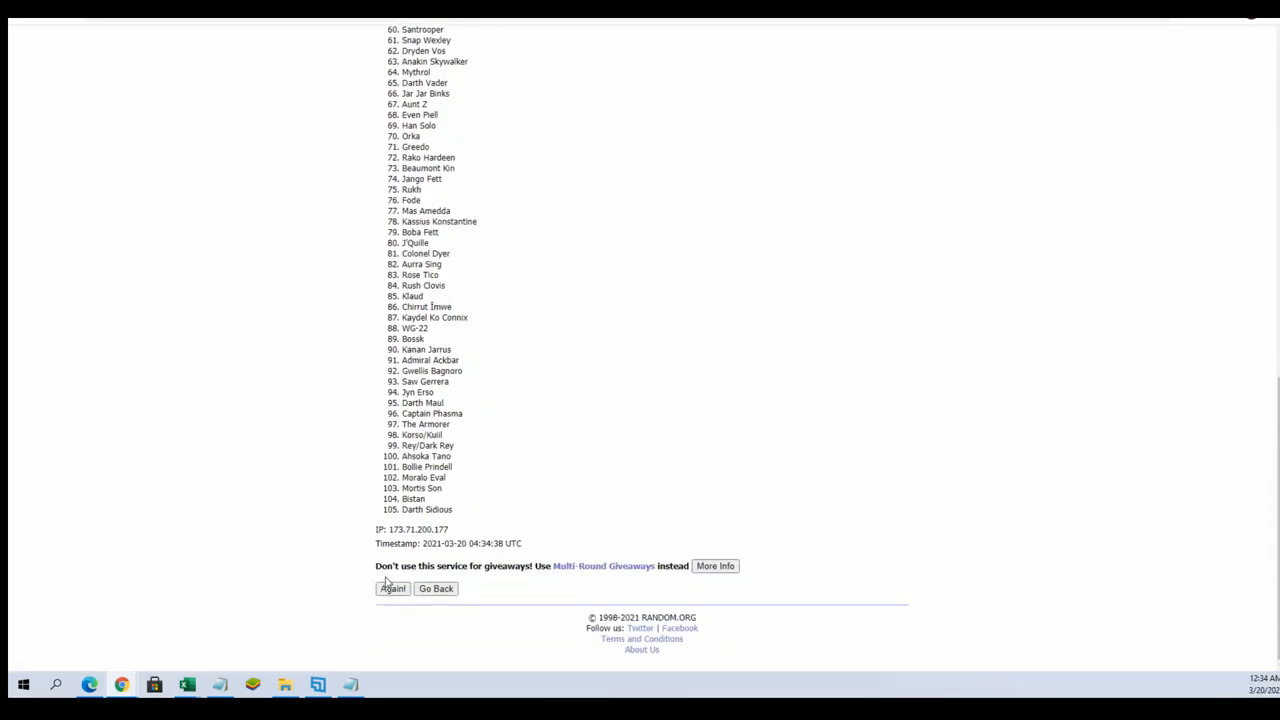
pyautogui.click(392, 588)
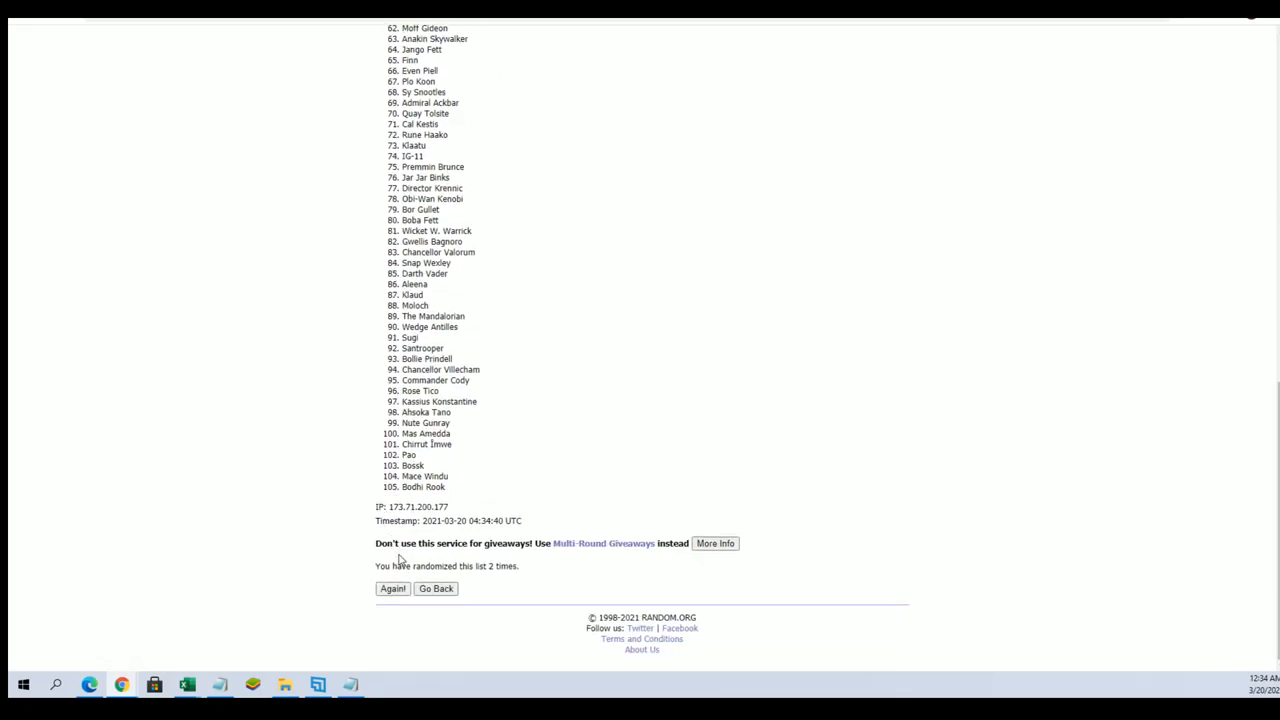
pyautogui.click(392, 588)
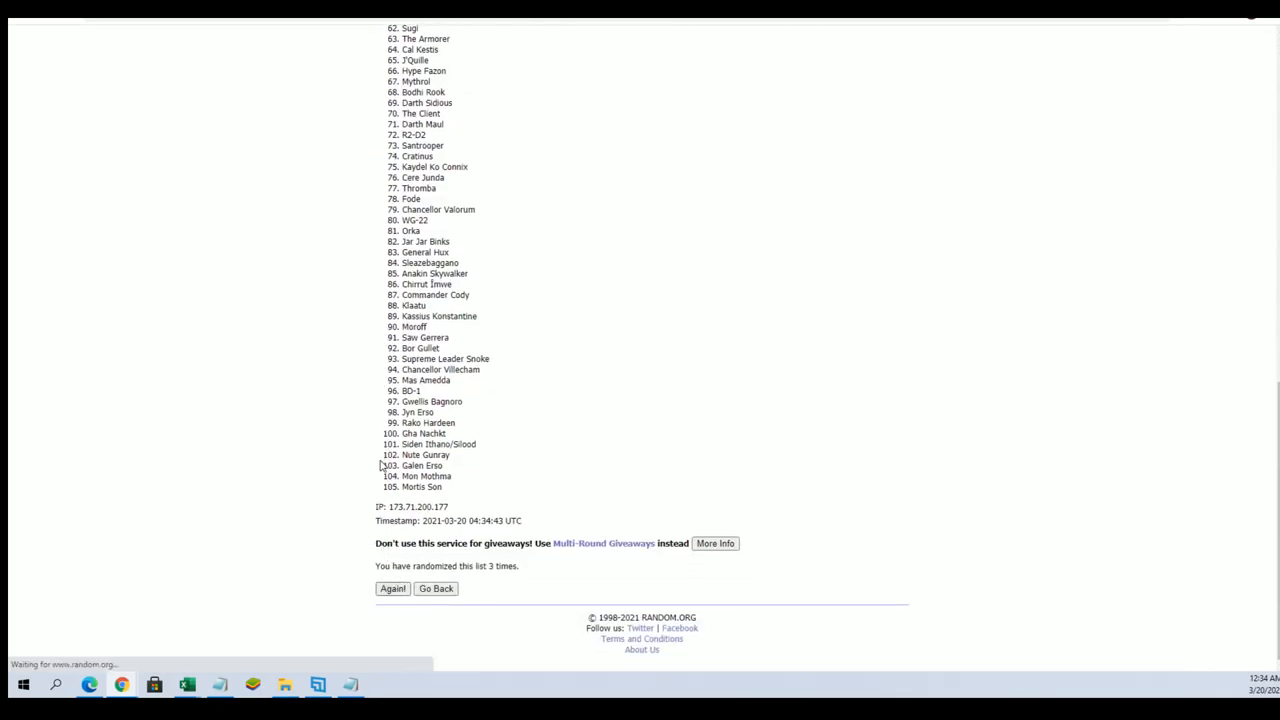
pyautogui.click(392, 588)
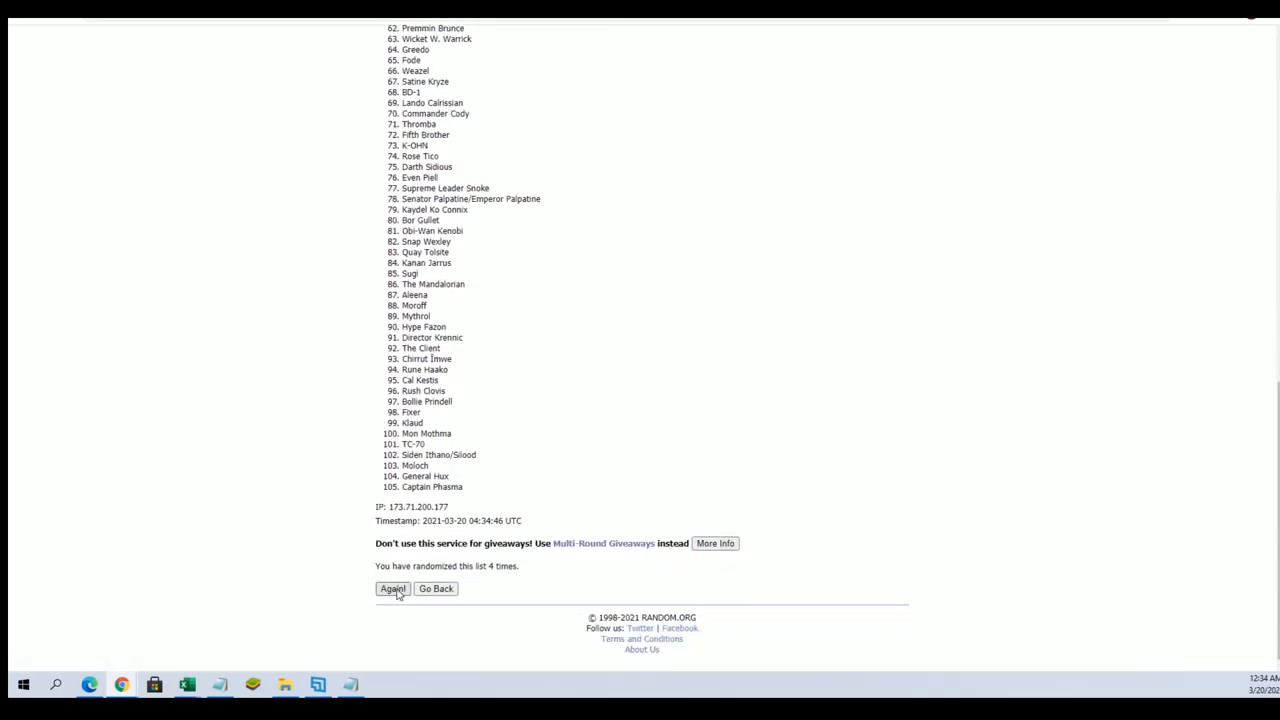
pyautogui.click(392, 588)
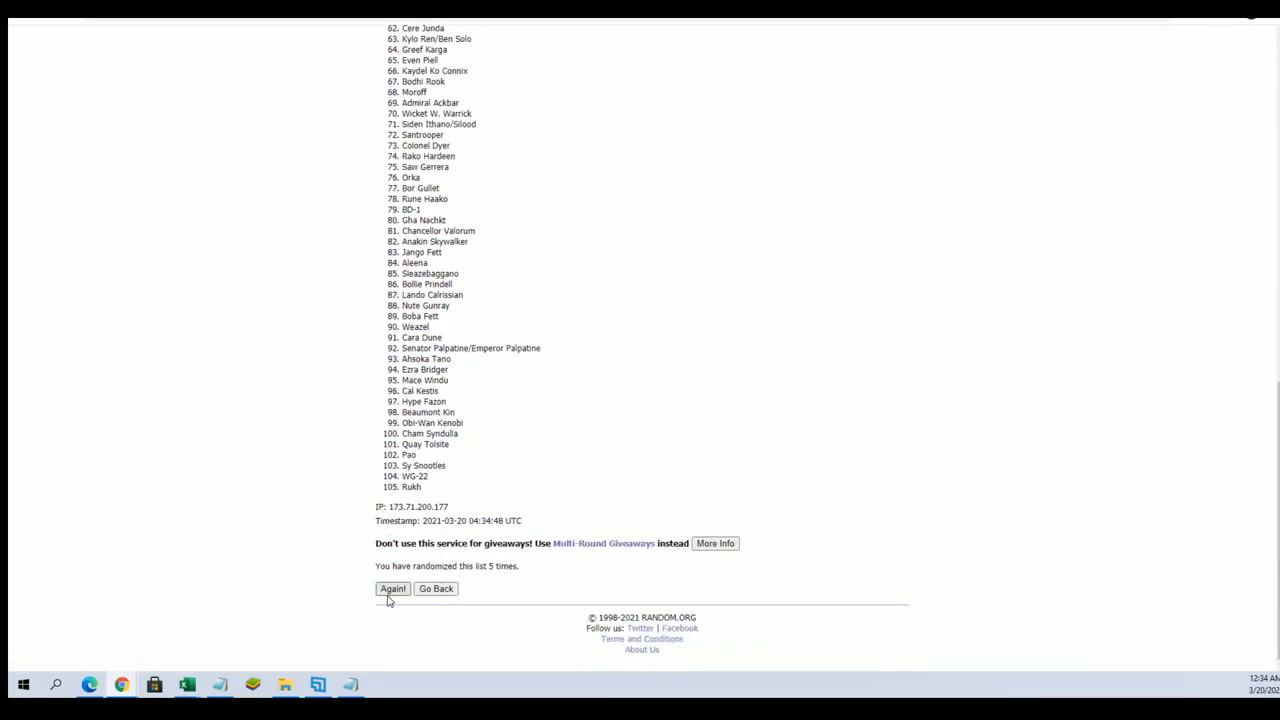
pyautogui.click(392, 588)
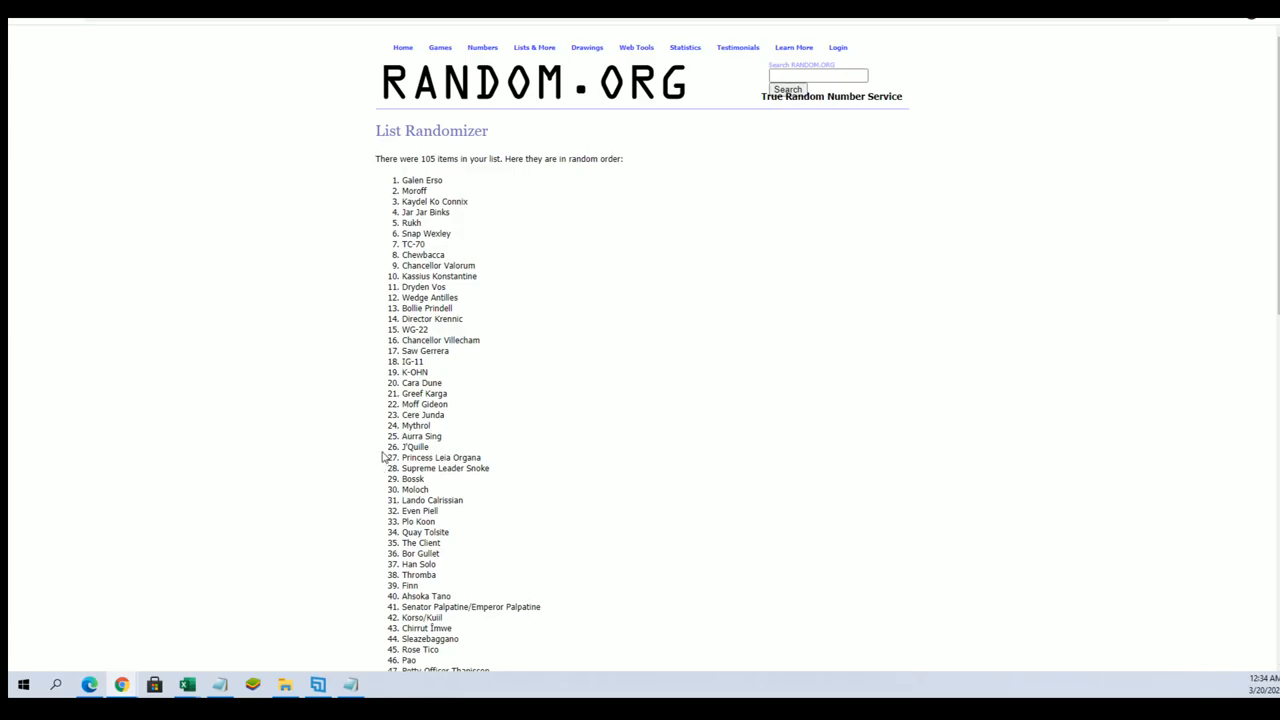
pyautogui.scroll(-3)
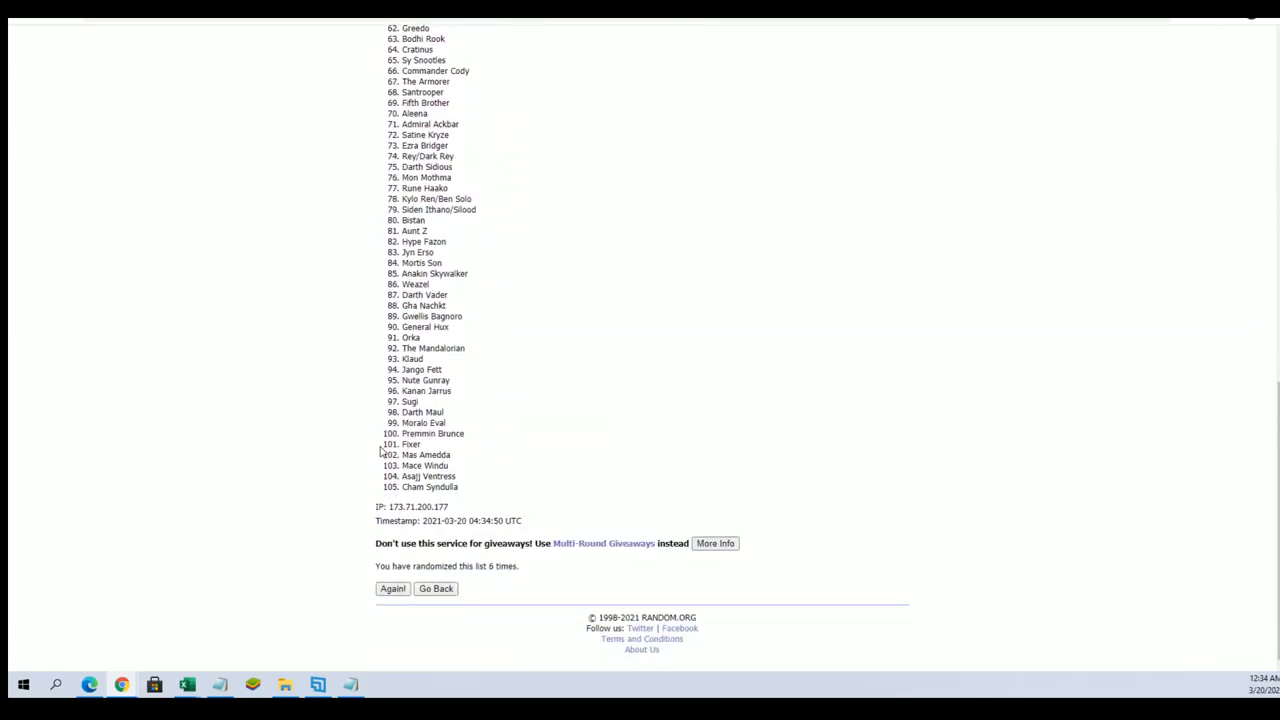
pyautogui.click(392, 588)
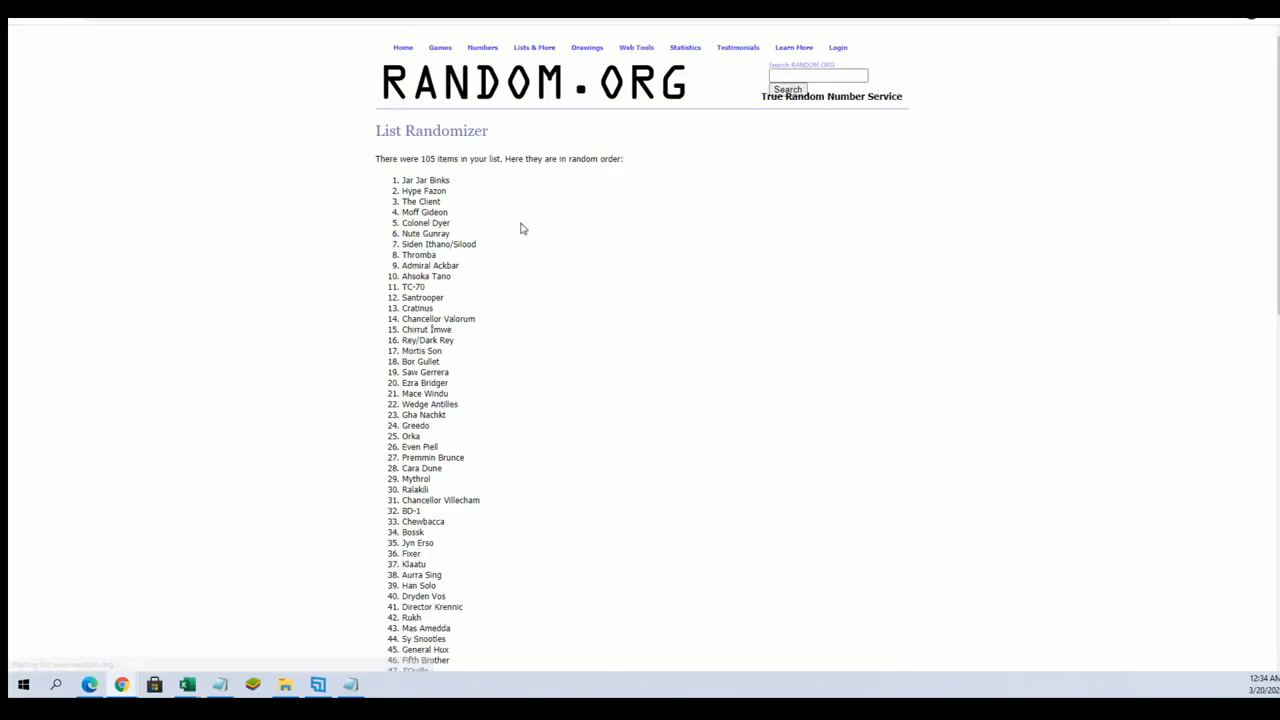
pyautogui.moveTo(424, 180)
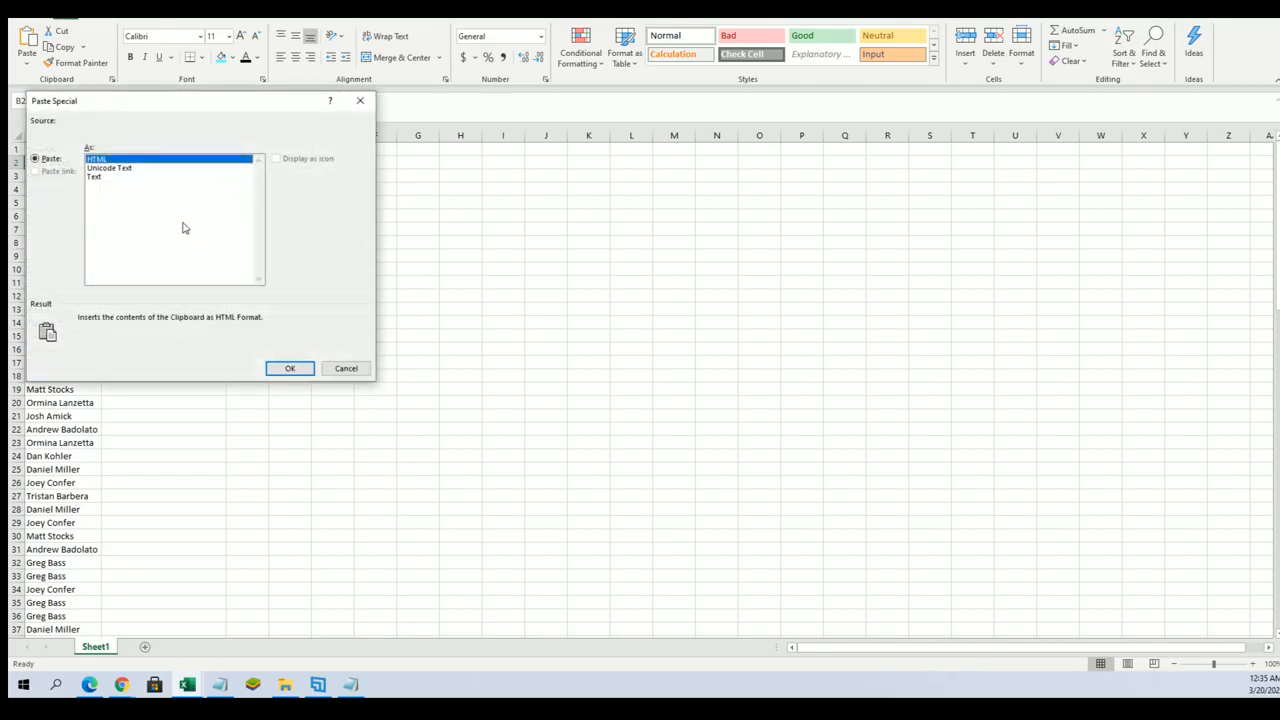
# Step: Paste the shuffled characters as text into column B beside the OWNERS column, then deselect
pyautogui.click(288, 368)
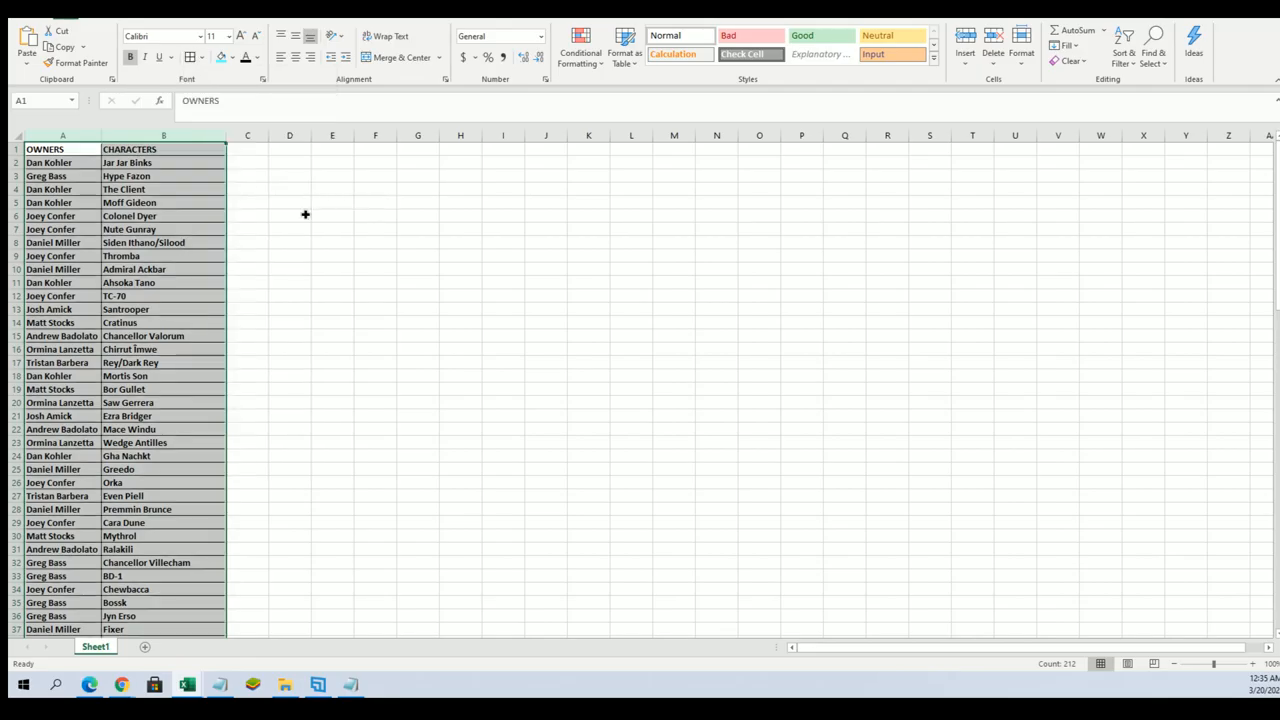
pyautogui.click(62, 162)
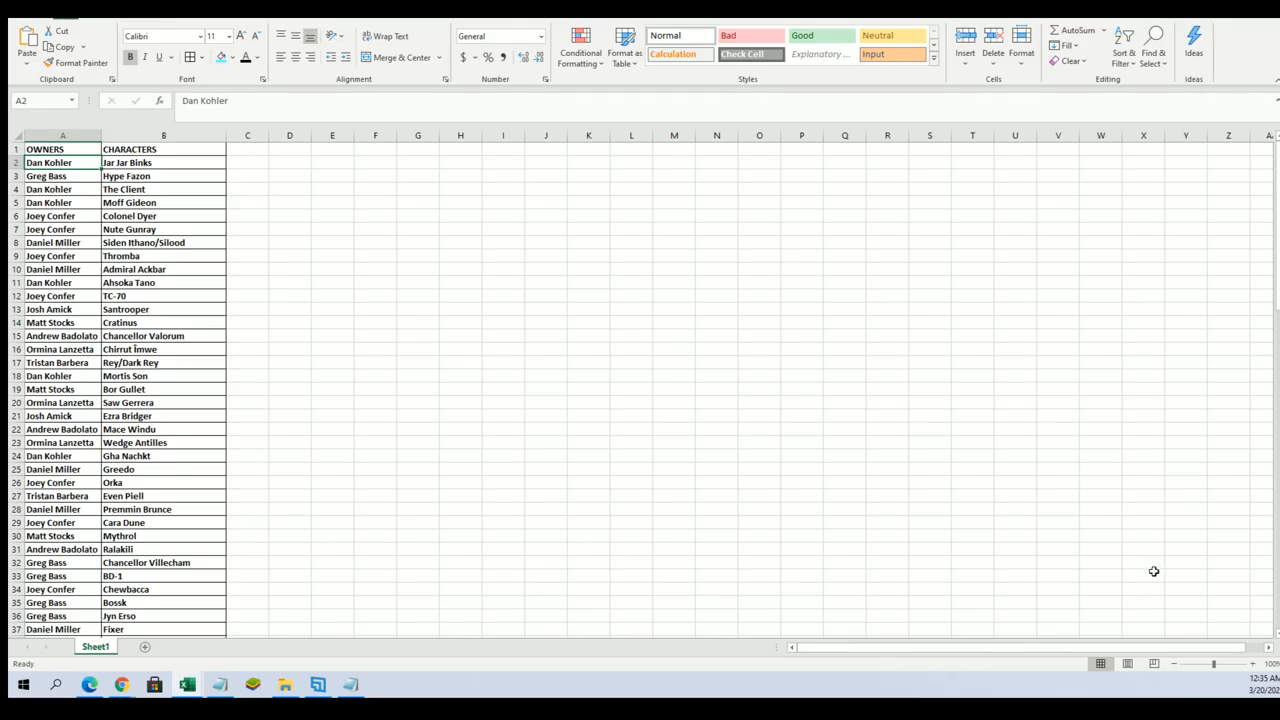
pyautogui.moveTo(1216, 668)
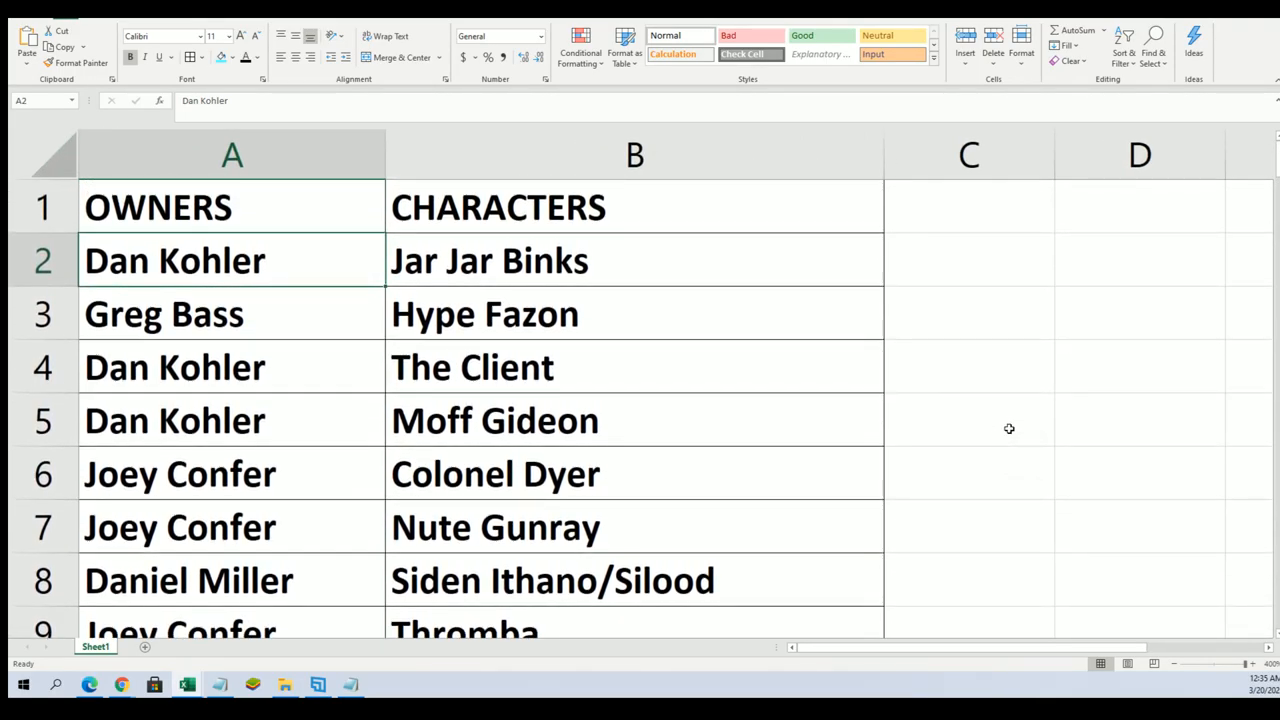
pyautogui.moveTo(1012, 406)
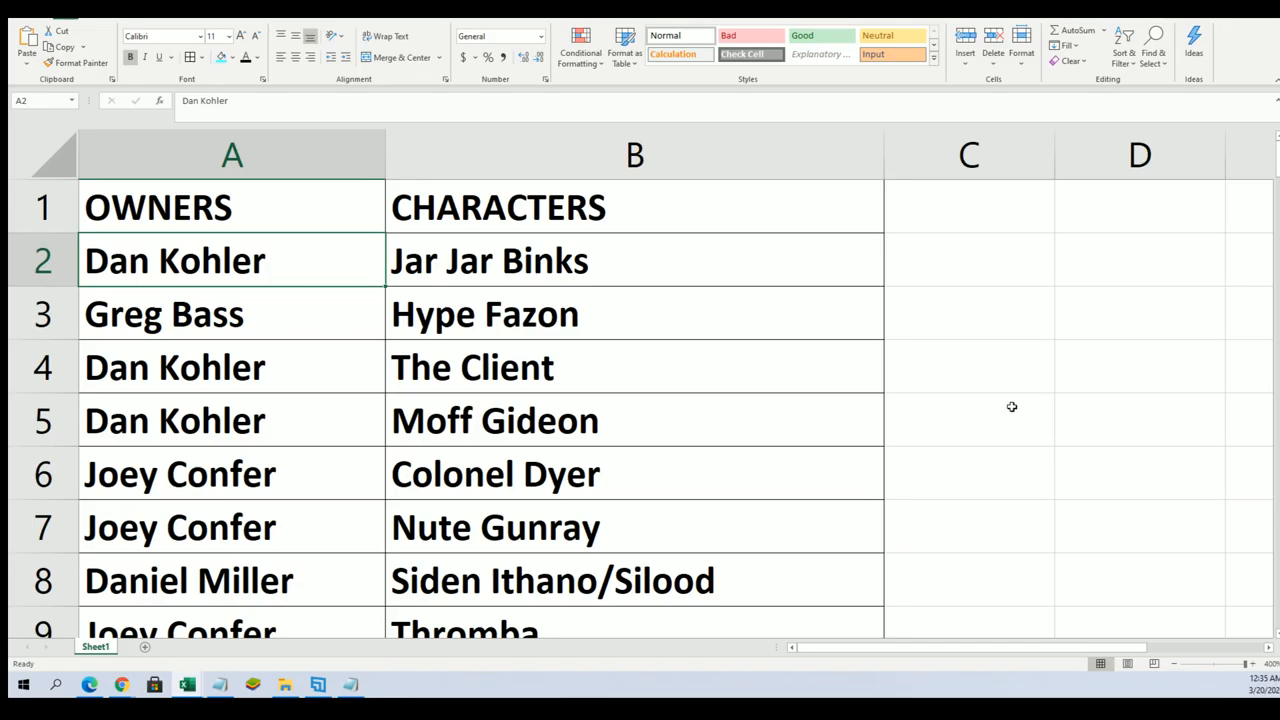
pyautogui.moveTo(970, 360)
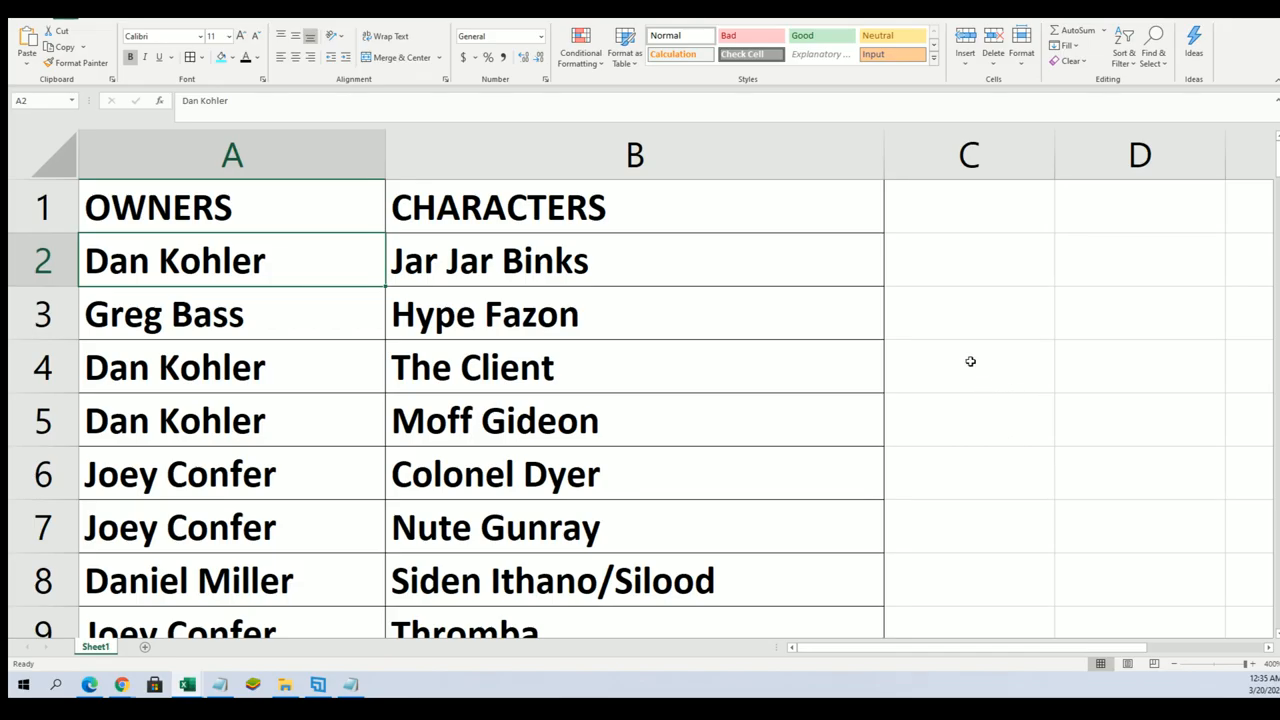
pyautogui.moveTo(1004, 214)
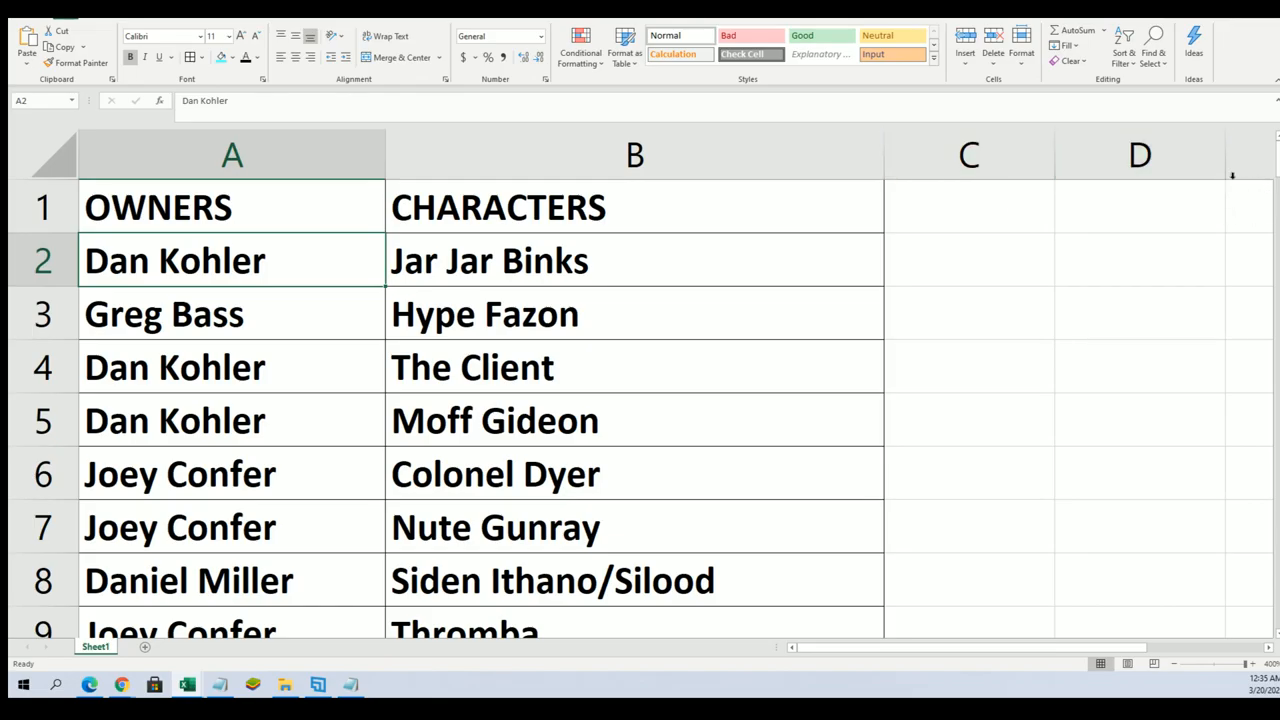
pyautogui.scroll(-3)
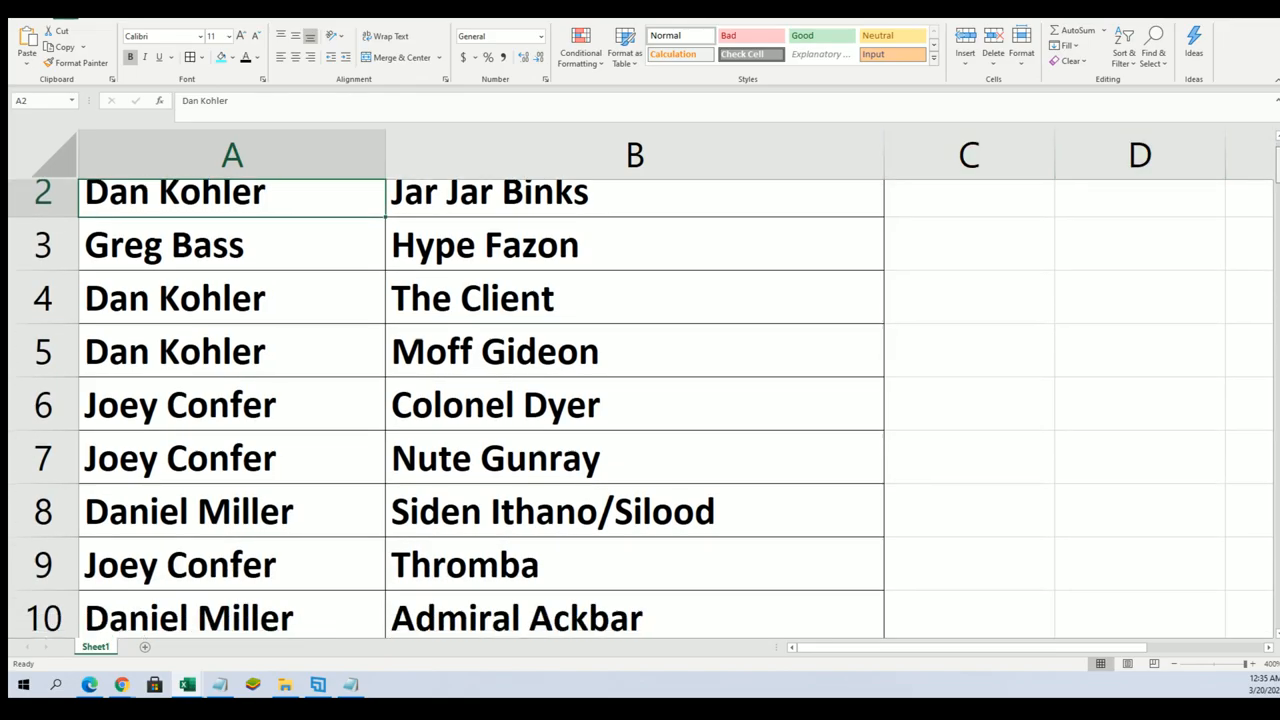
pyautogui.scroll(-3)
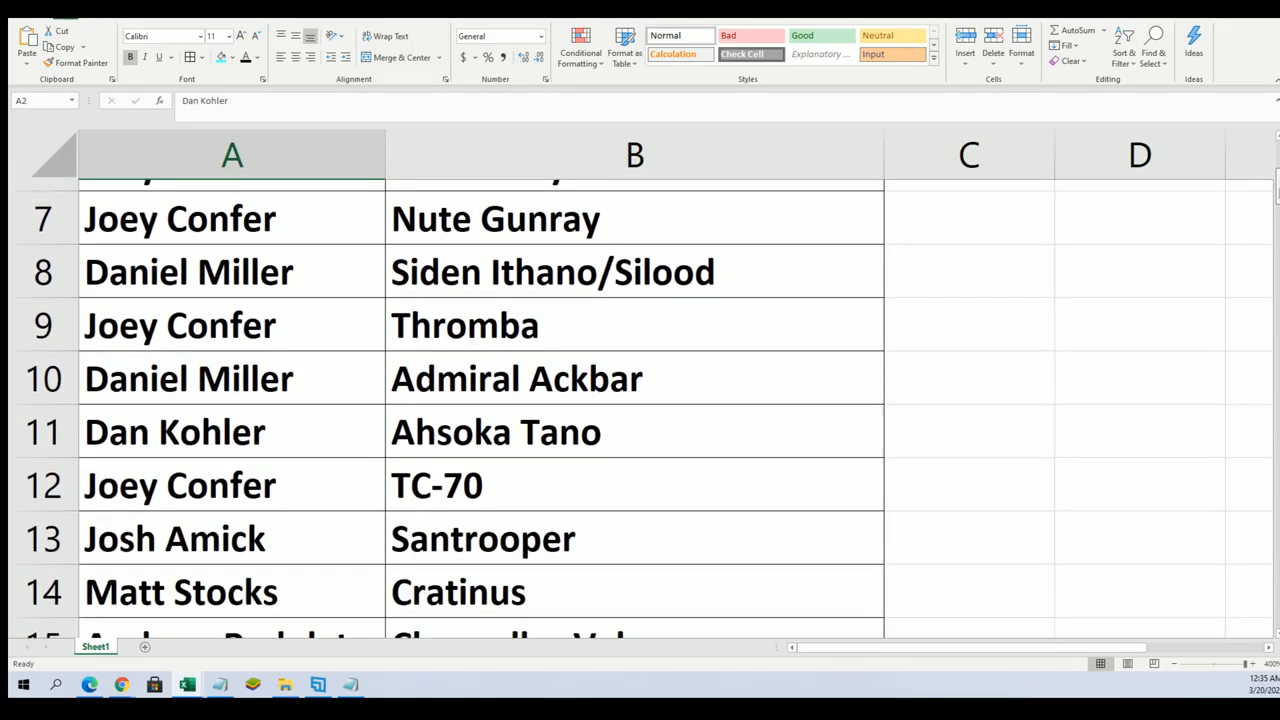
pyautogui.scroll(-3)
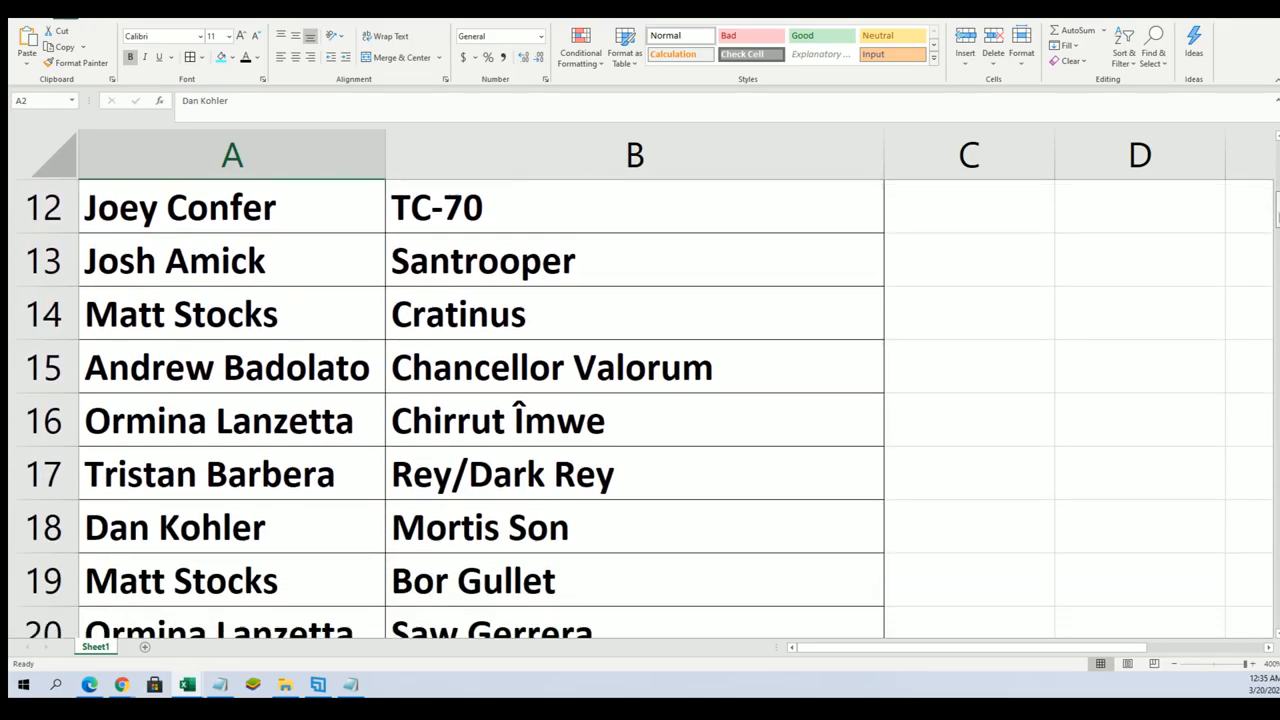
pyautogui.scroll(-3)
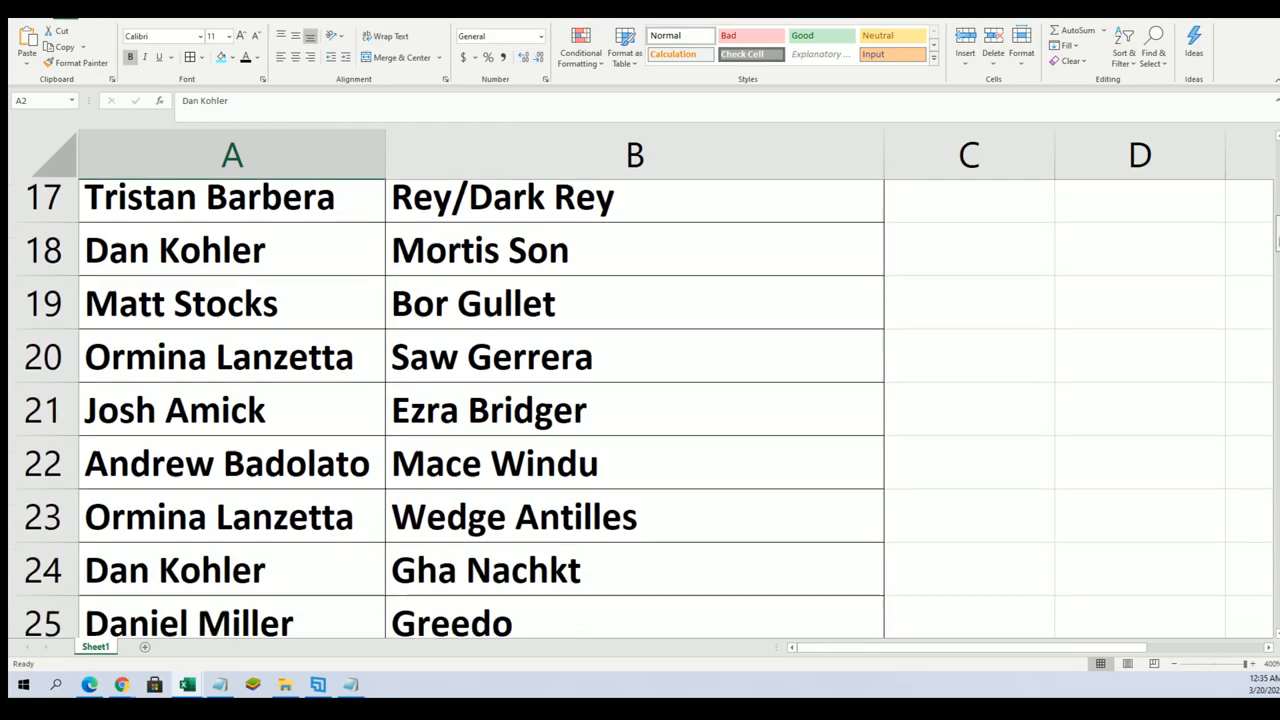
pyautogui.scroll(-3)
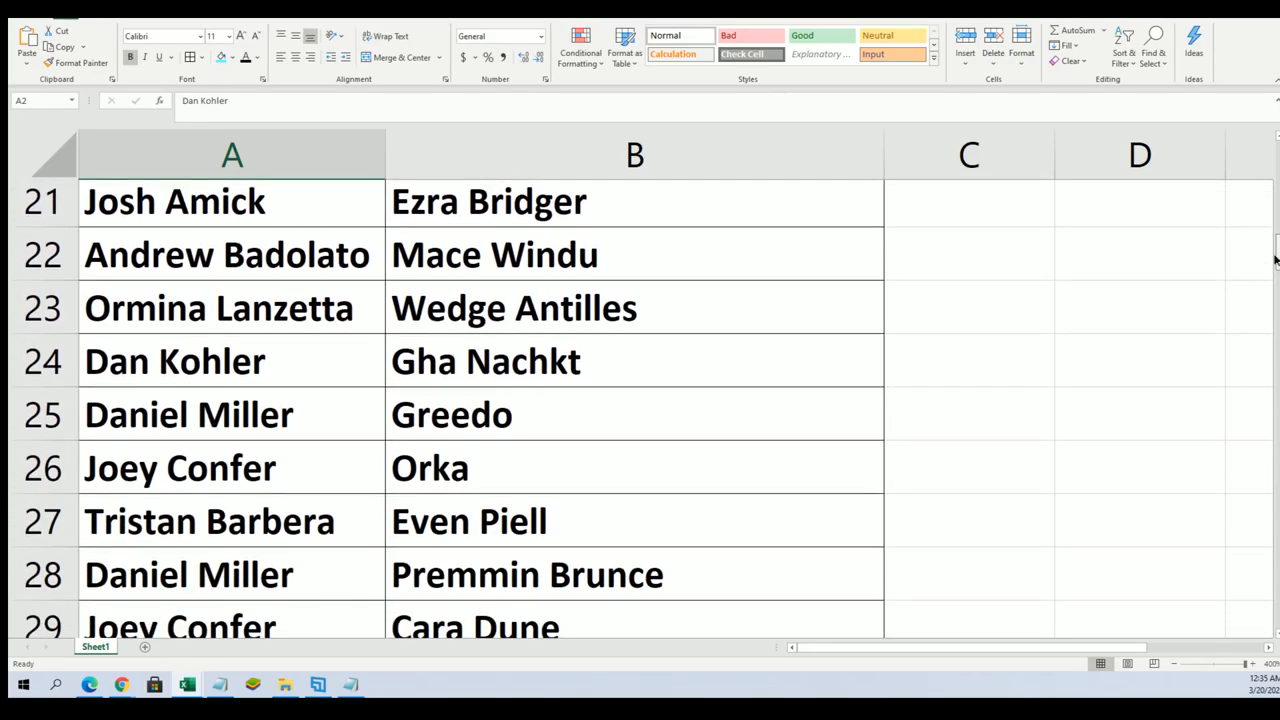
pyautogui.scroll(-3)
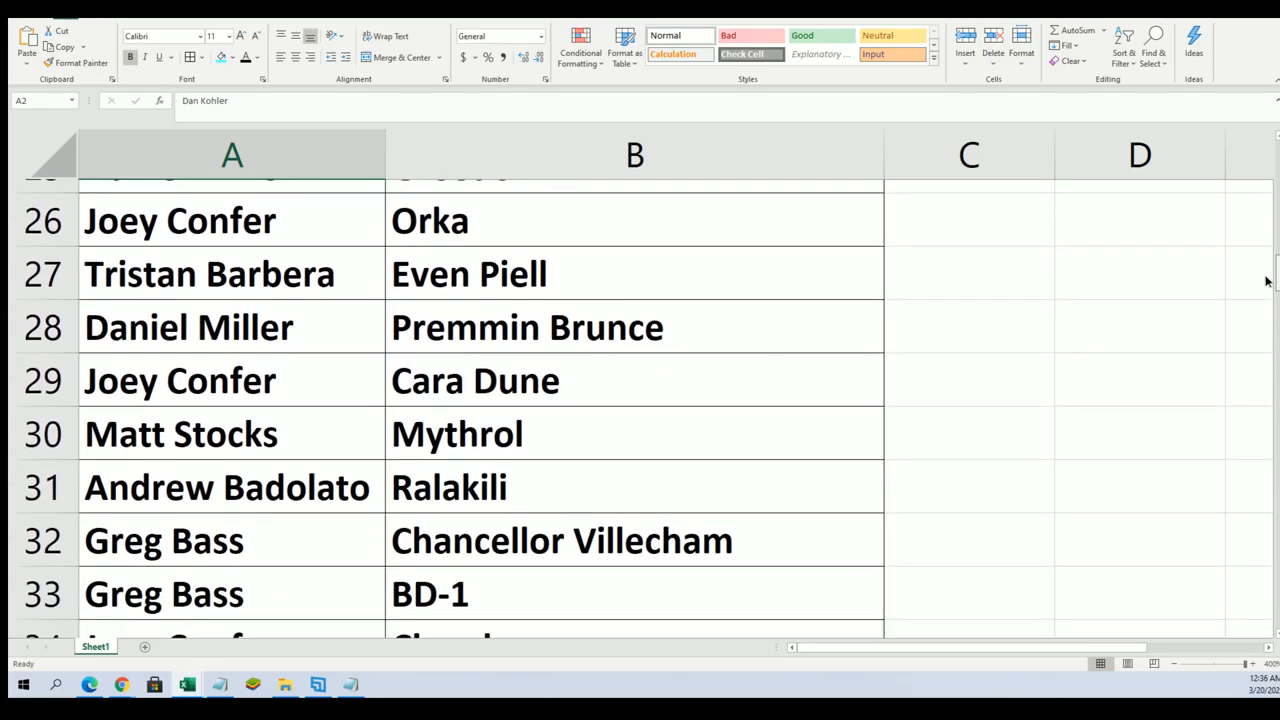
pyautogui.scroll(-3)
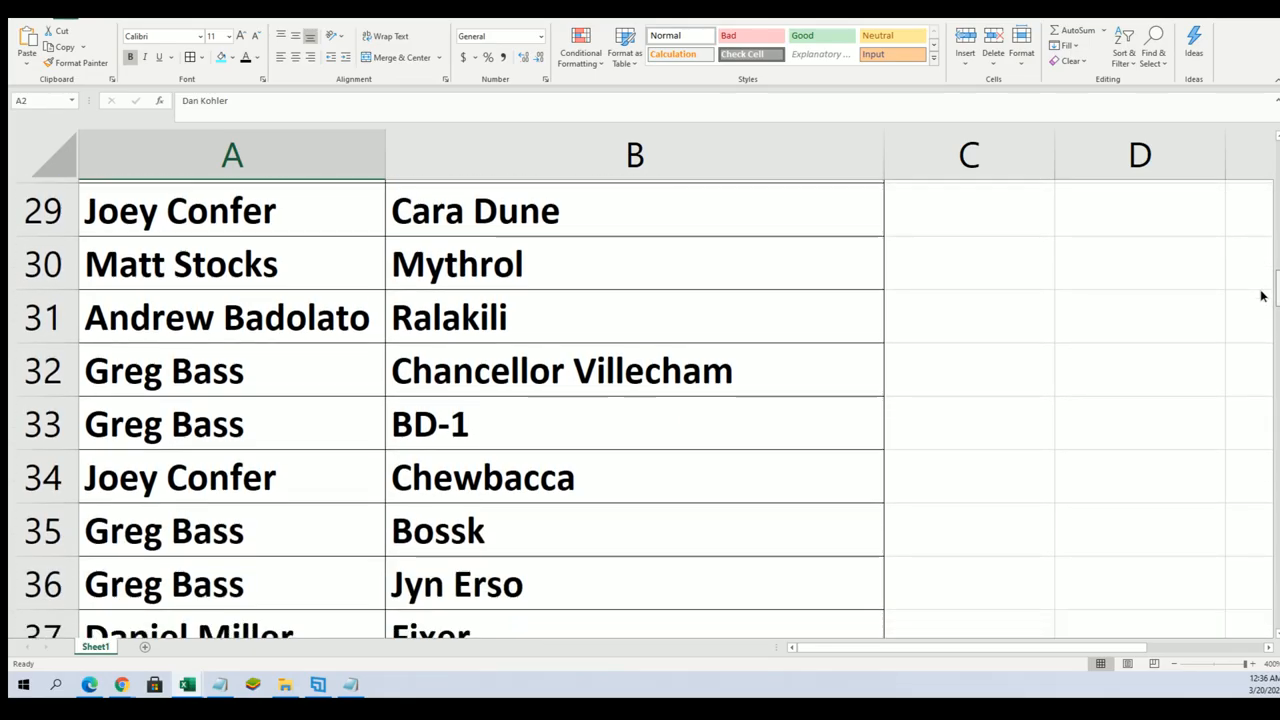
pyautogui.scroll(-3)
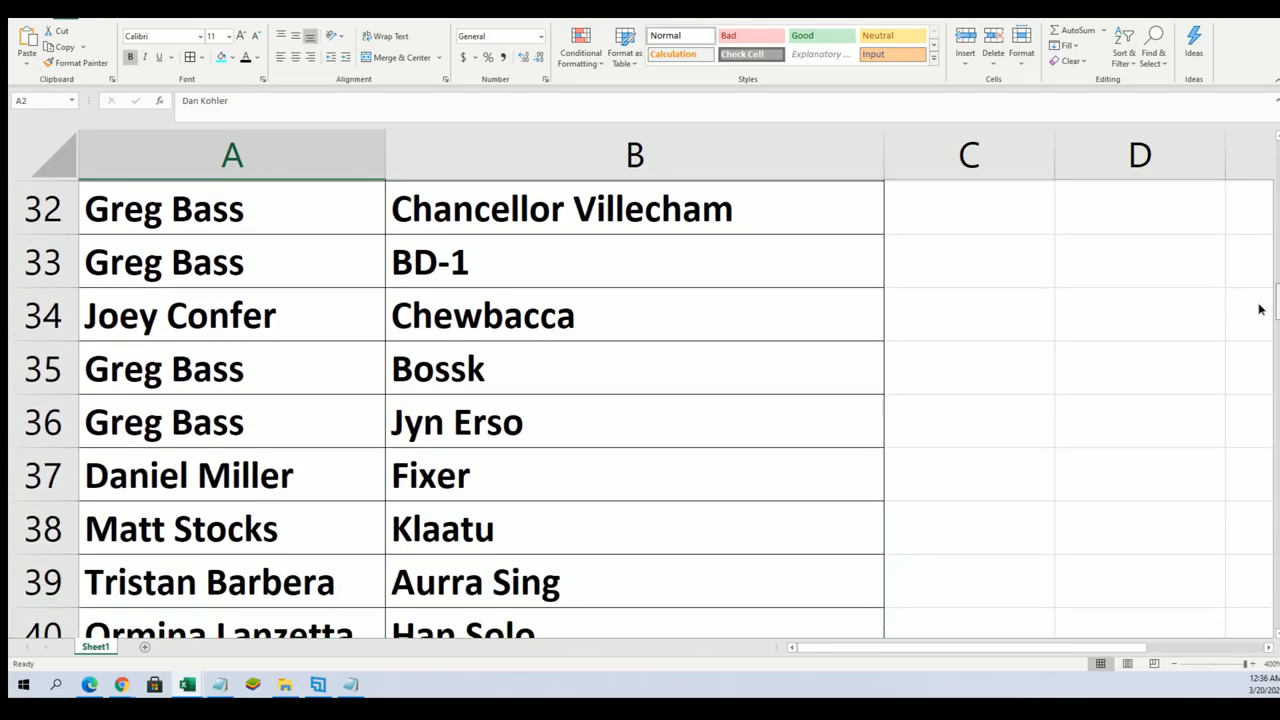
pyautogui.scroll(-3)
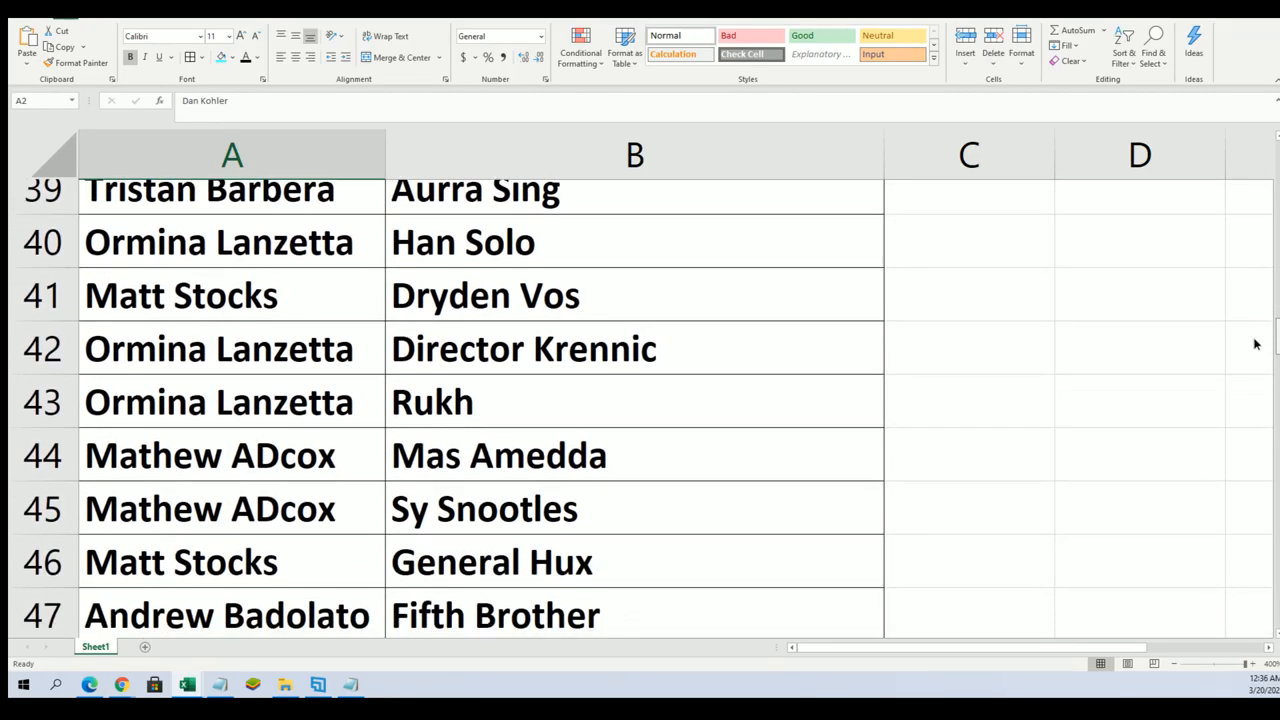
pyautogui.scroll(-3)
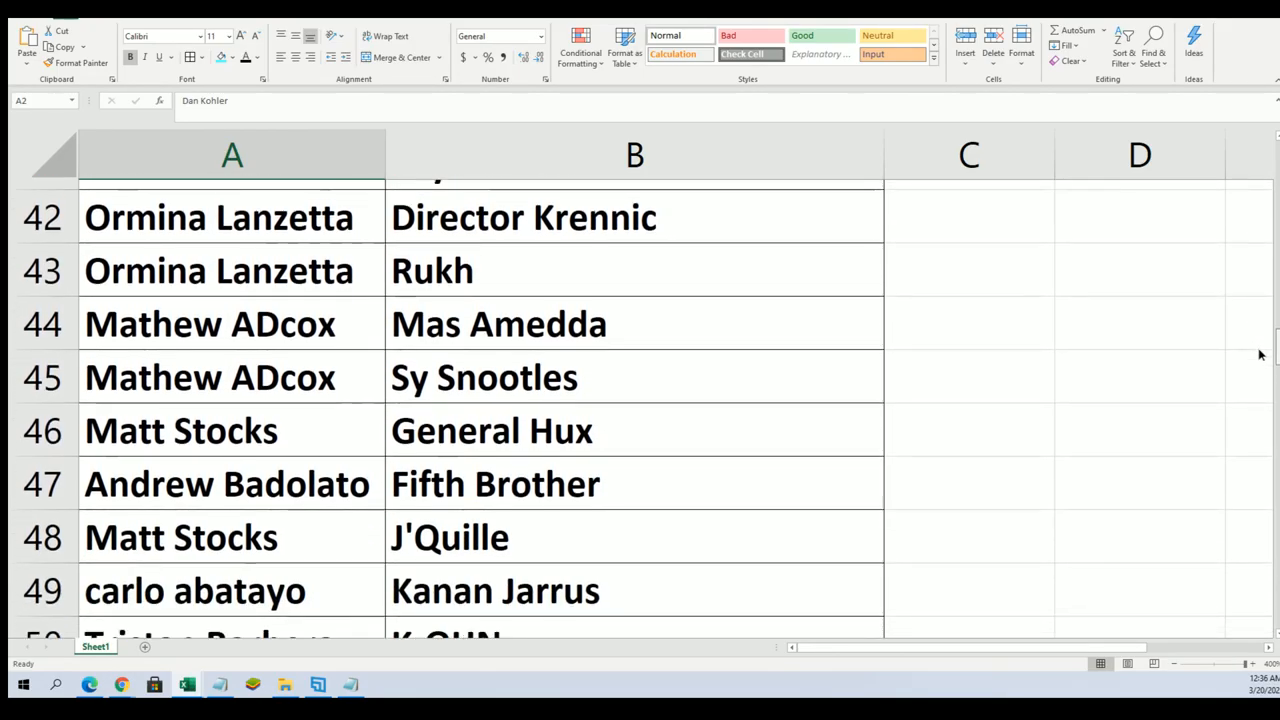
pyautogui.scroll(-3)
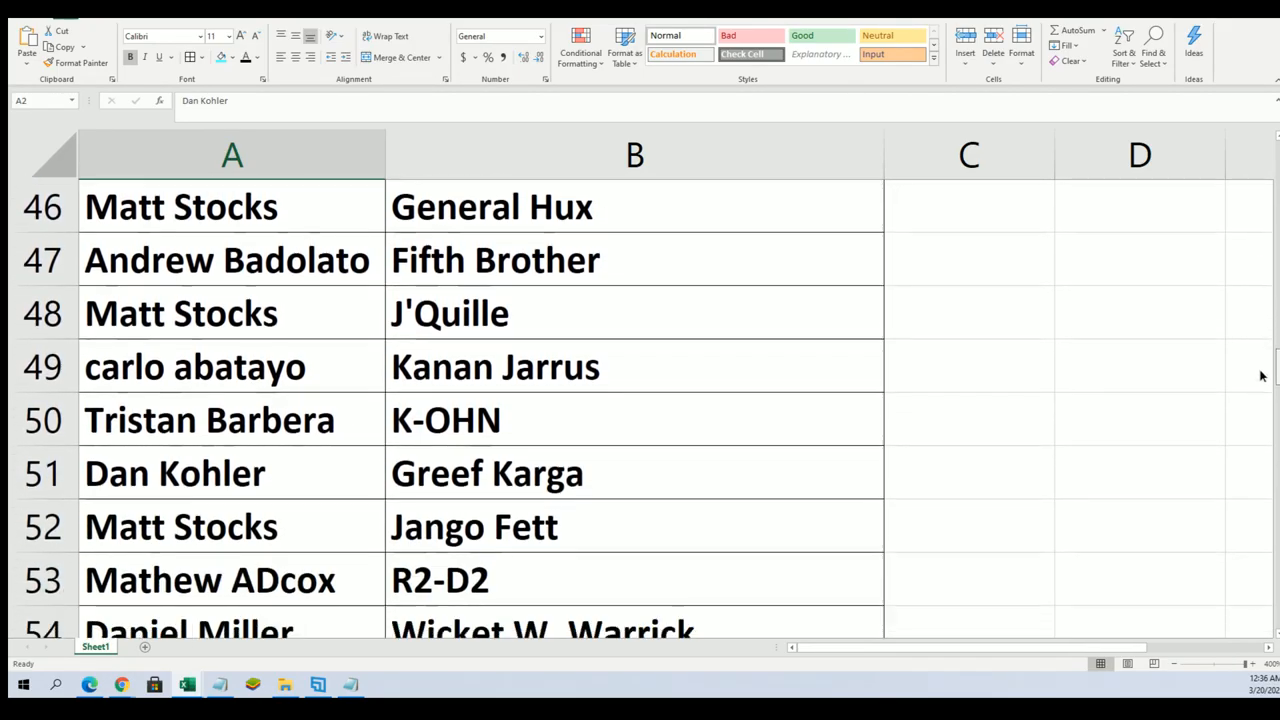
pyautogui.scroll(-3)
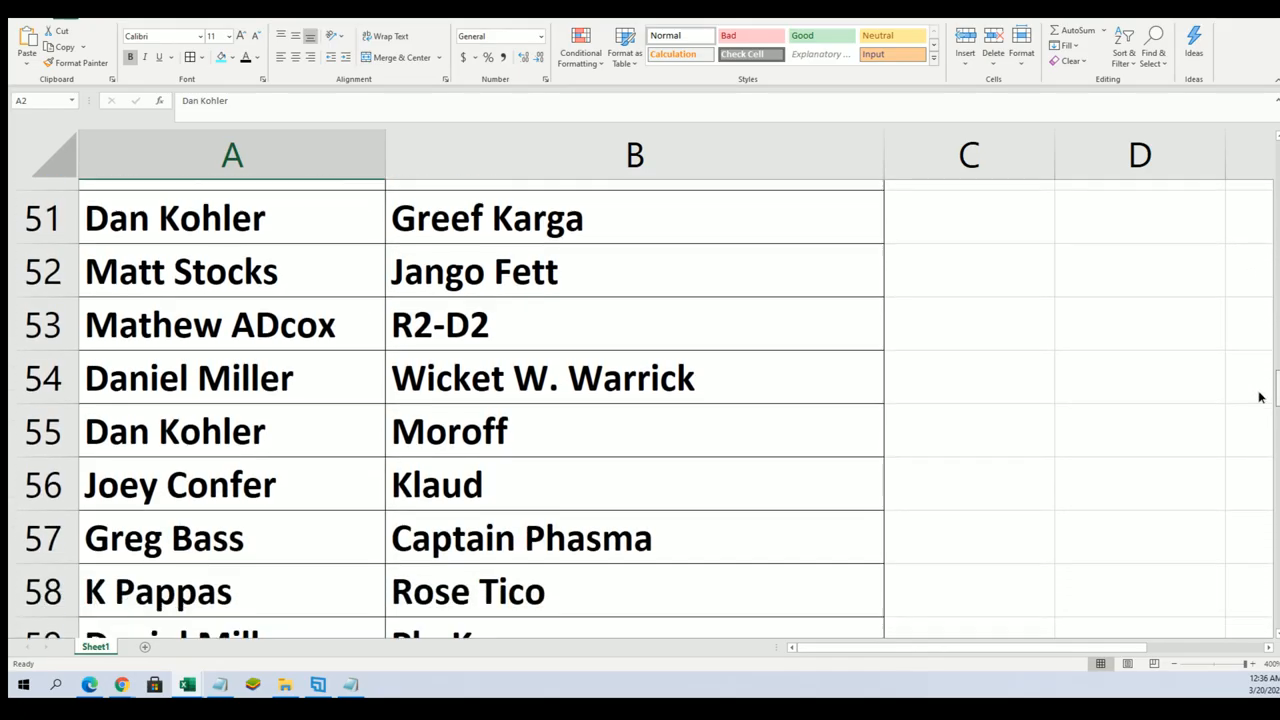
pyautogui.scroll(-3)
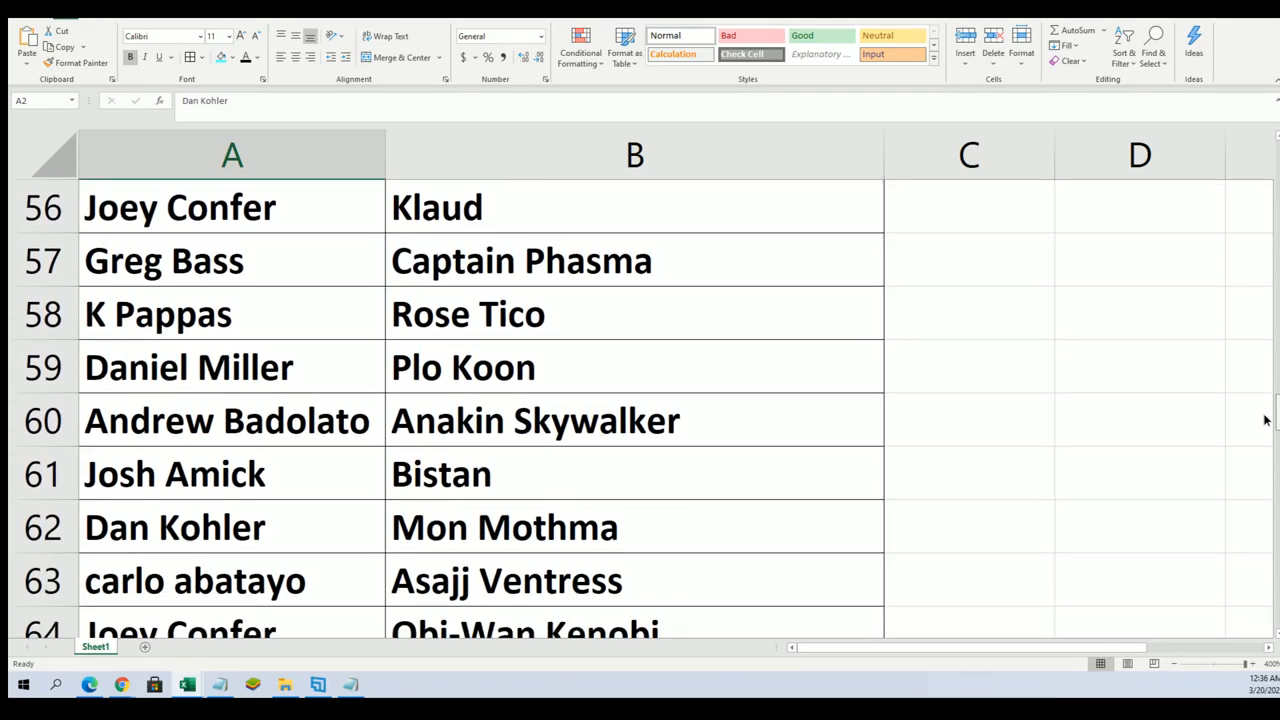
pyautogui.scroll(-3)
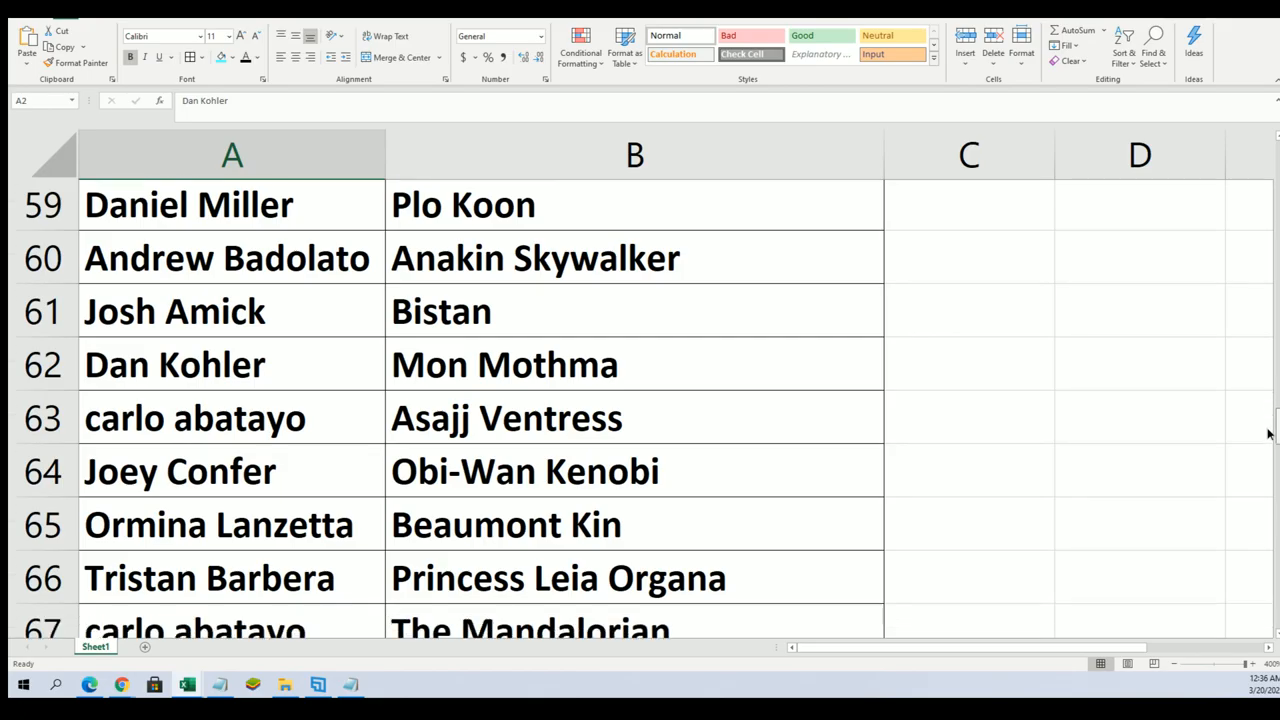
pyautogui.scroll(-3)
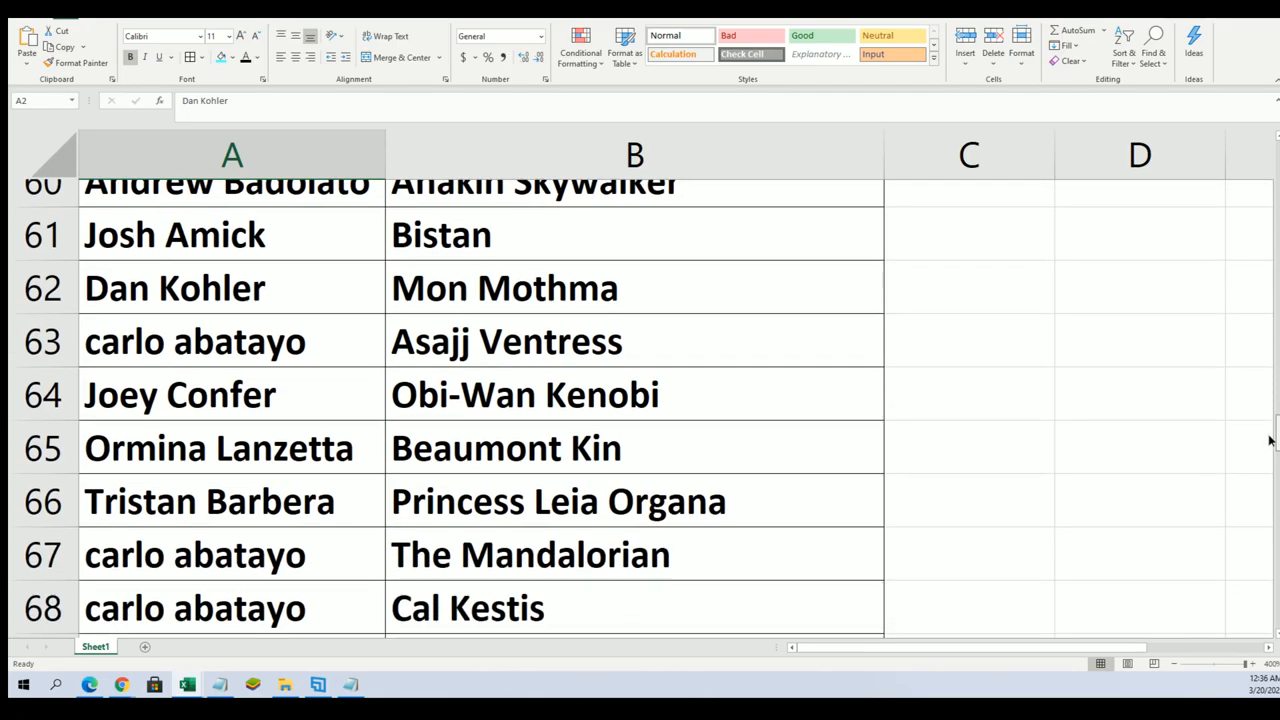
pyautogui.scroll(-3)
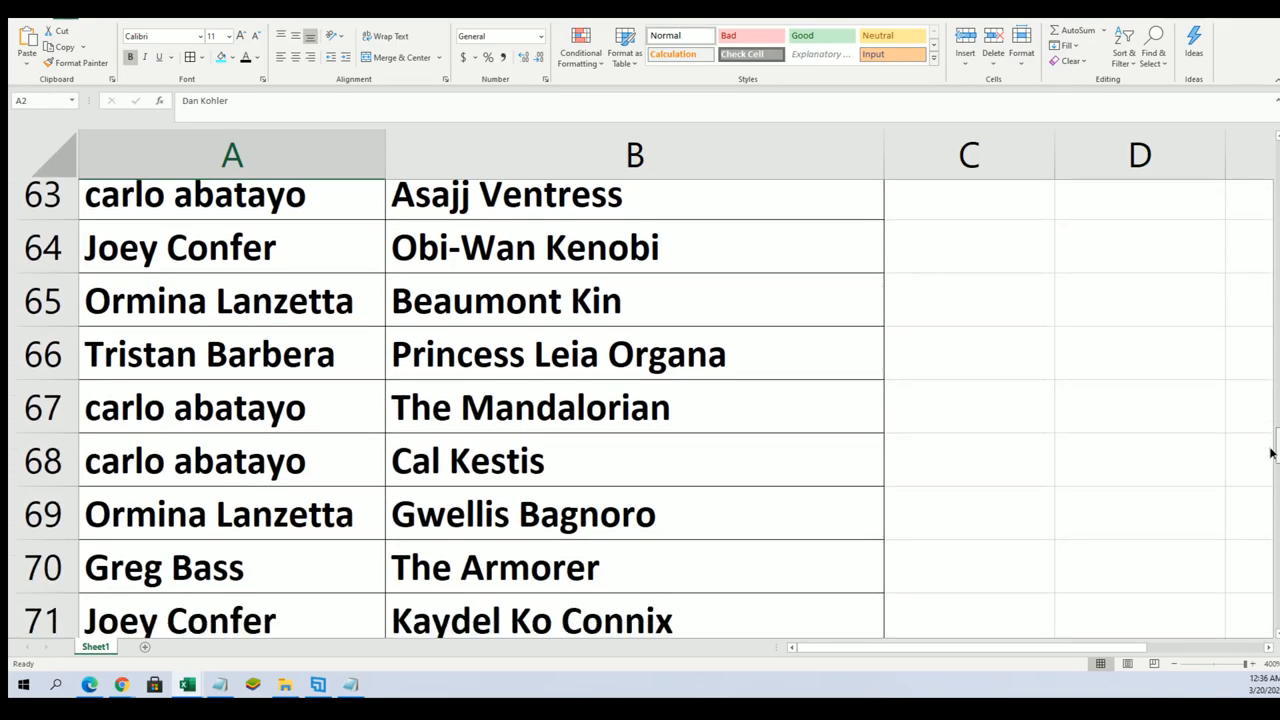
pyautogui.scroll(-3)
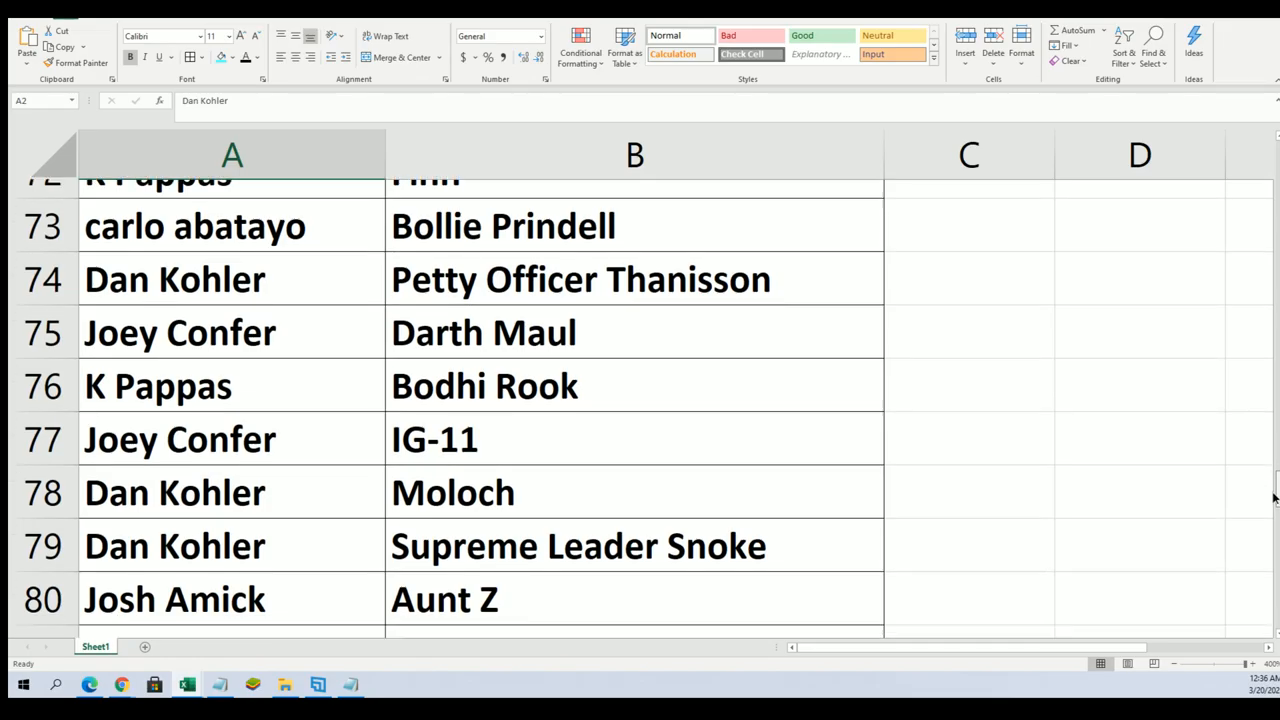
pyautogui.scroll(-3)
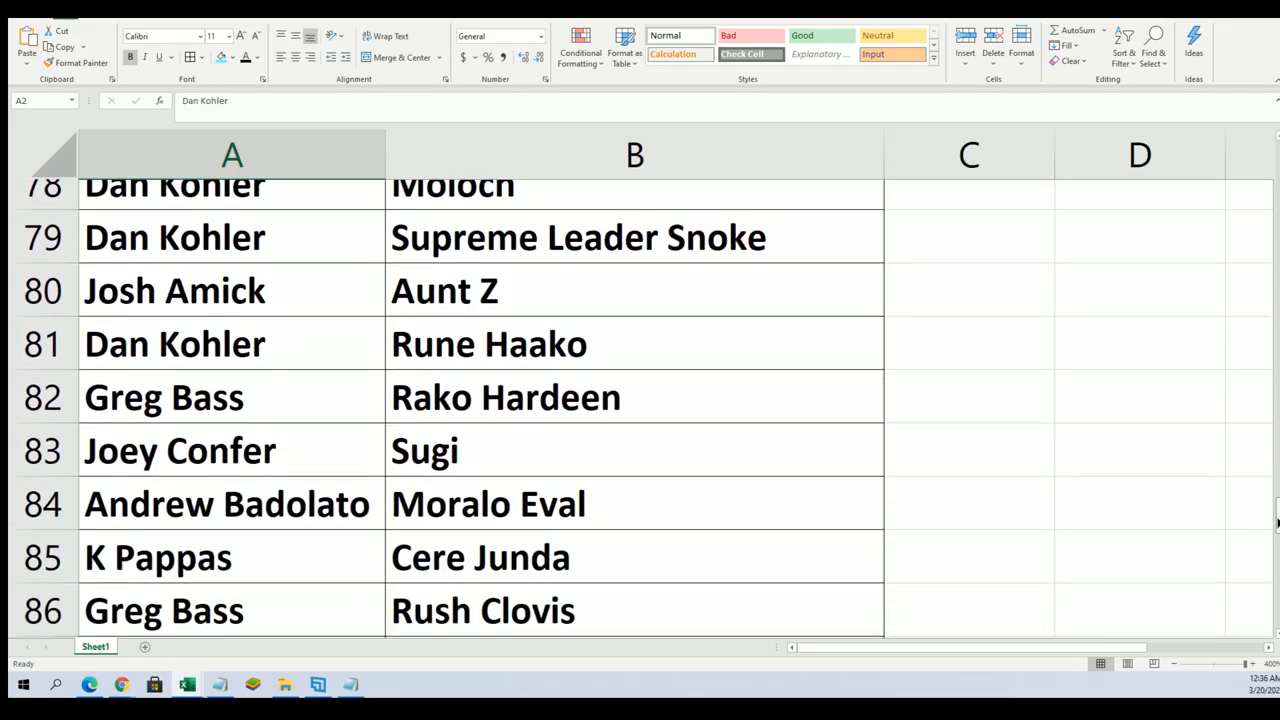
pyautogui.scroll(-3)
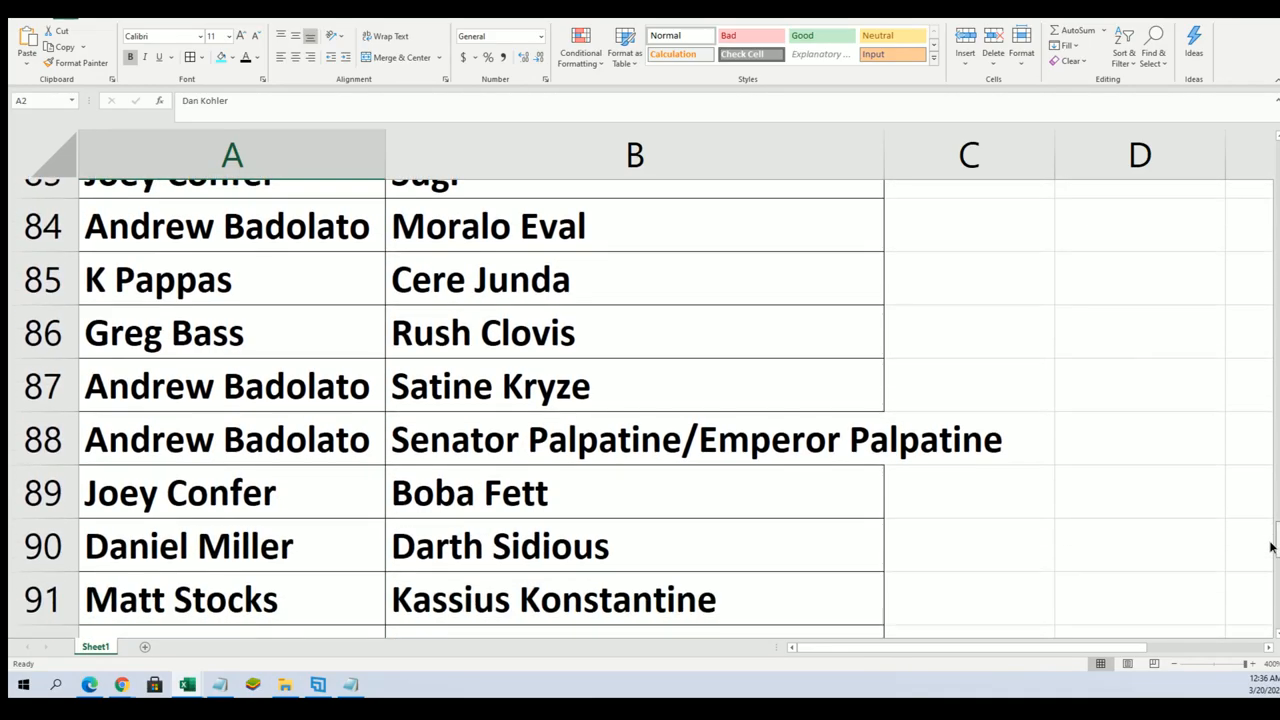
pyautogui.scroll(-3)
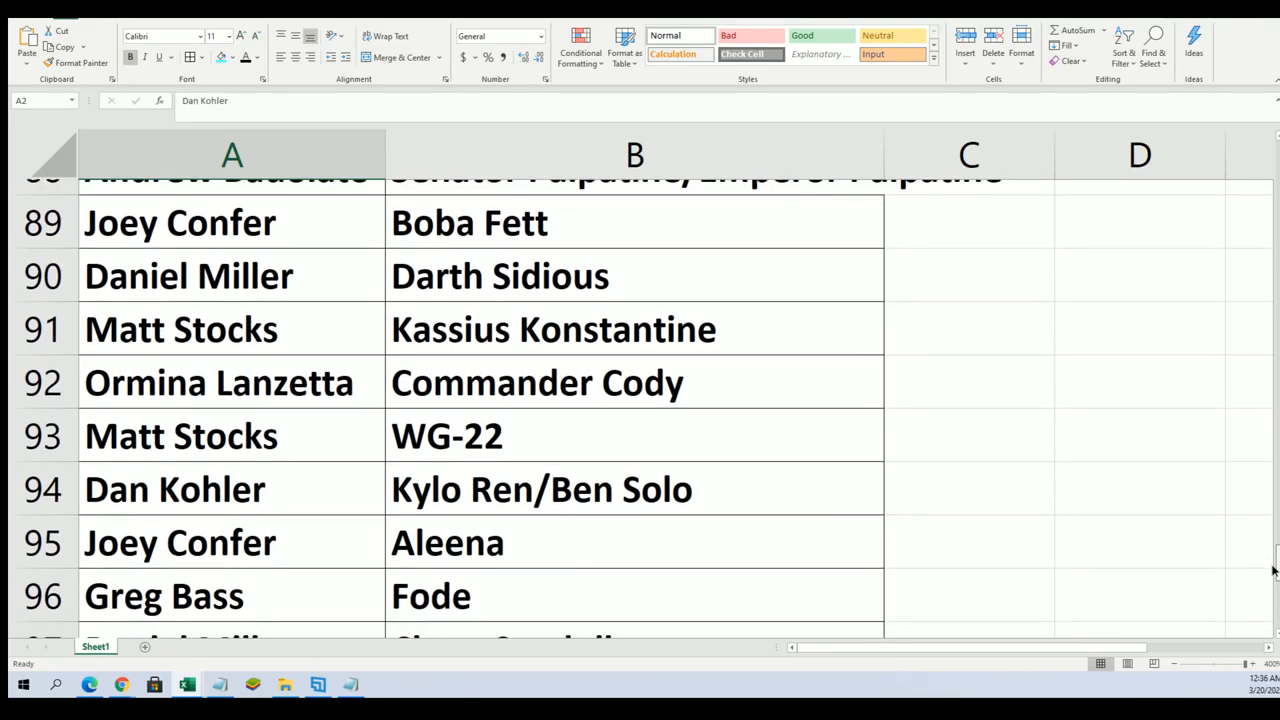
pyautogui.scroll(-3)
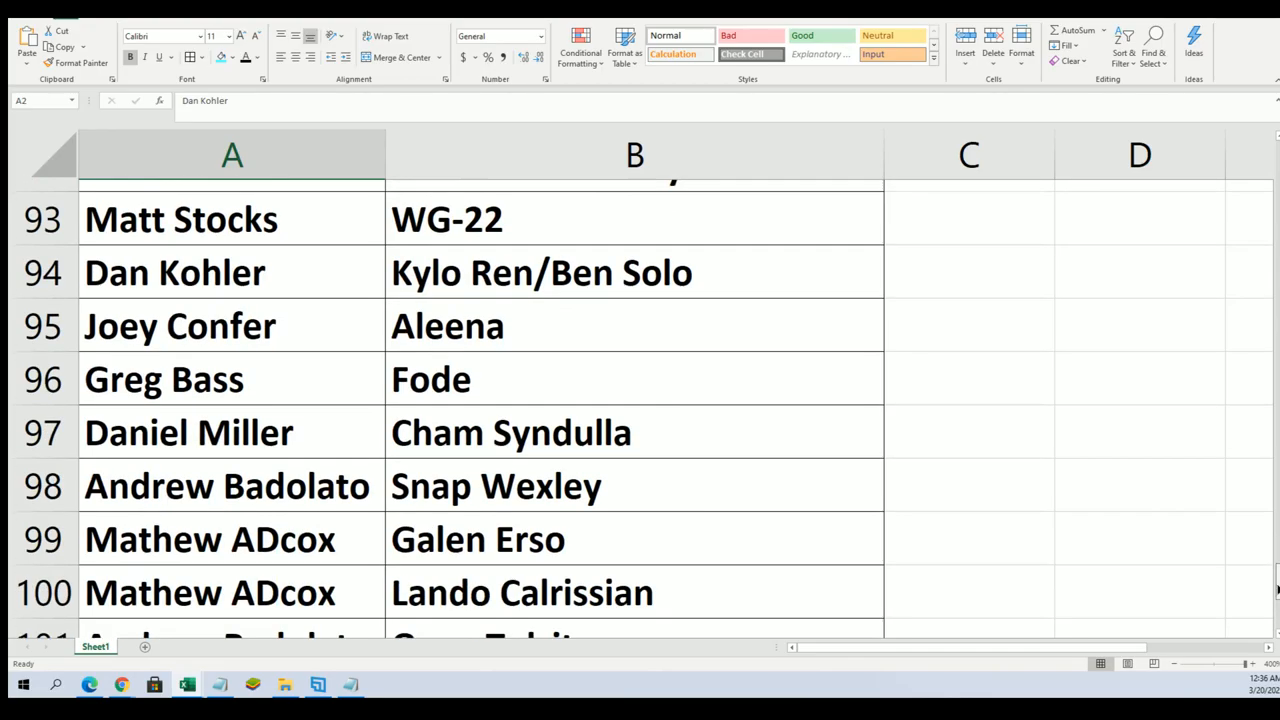
pyautogui.scroll(-3)
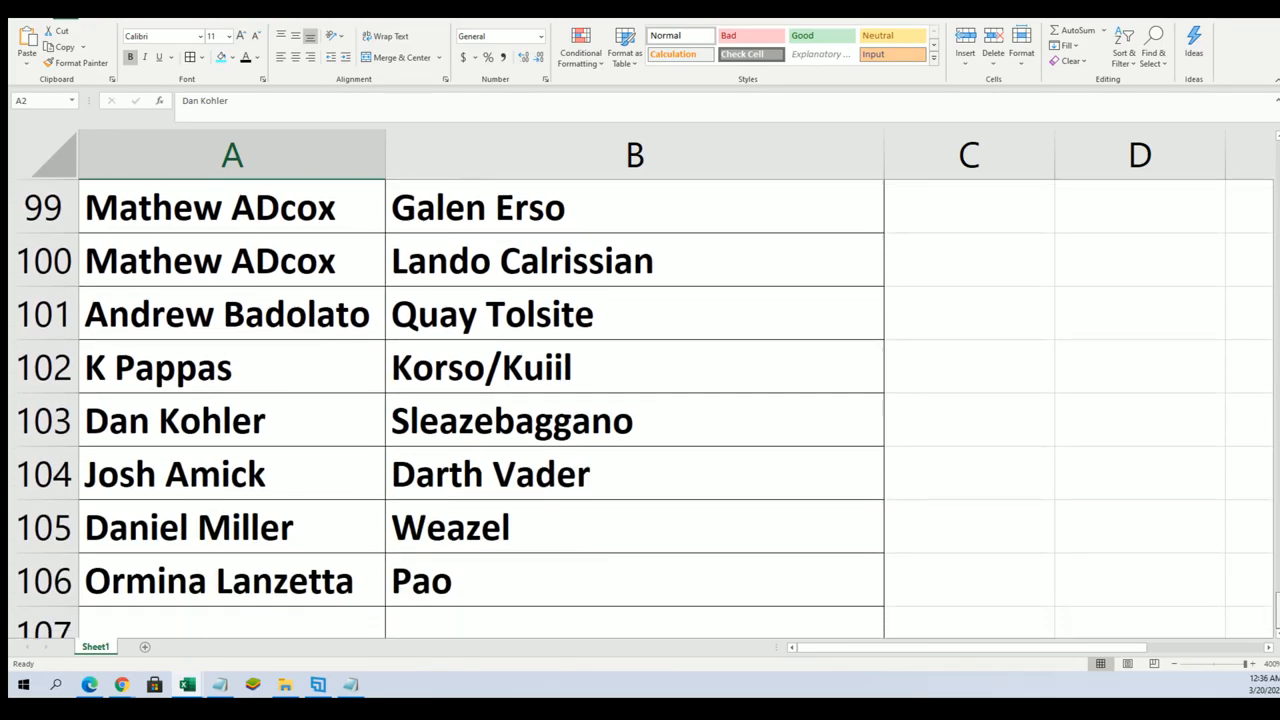
pyautogui.scroll(3)
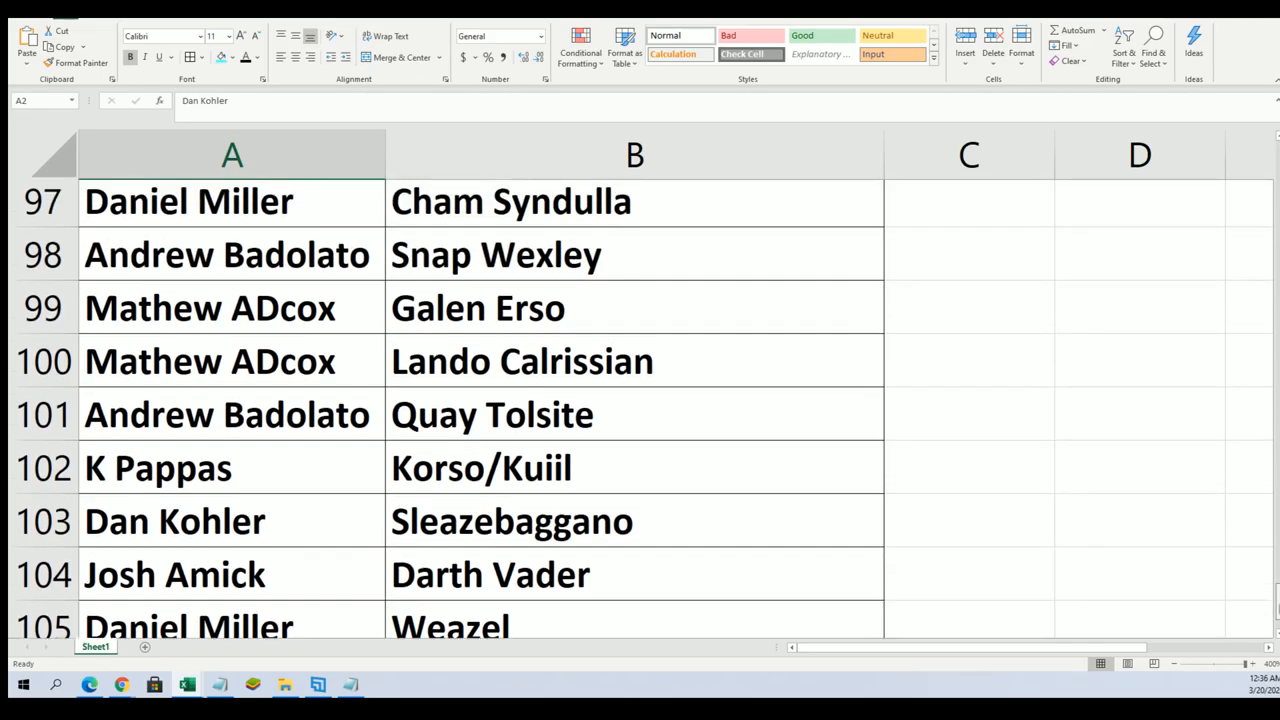
pyautogui.scroll(3)
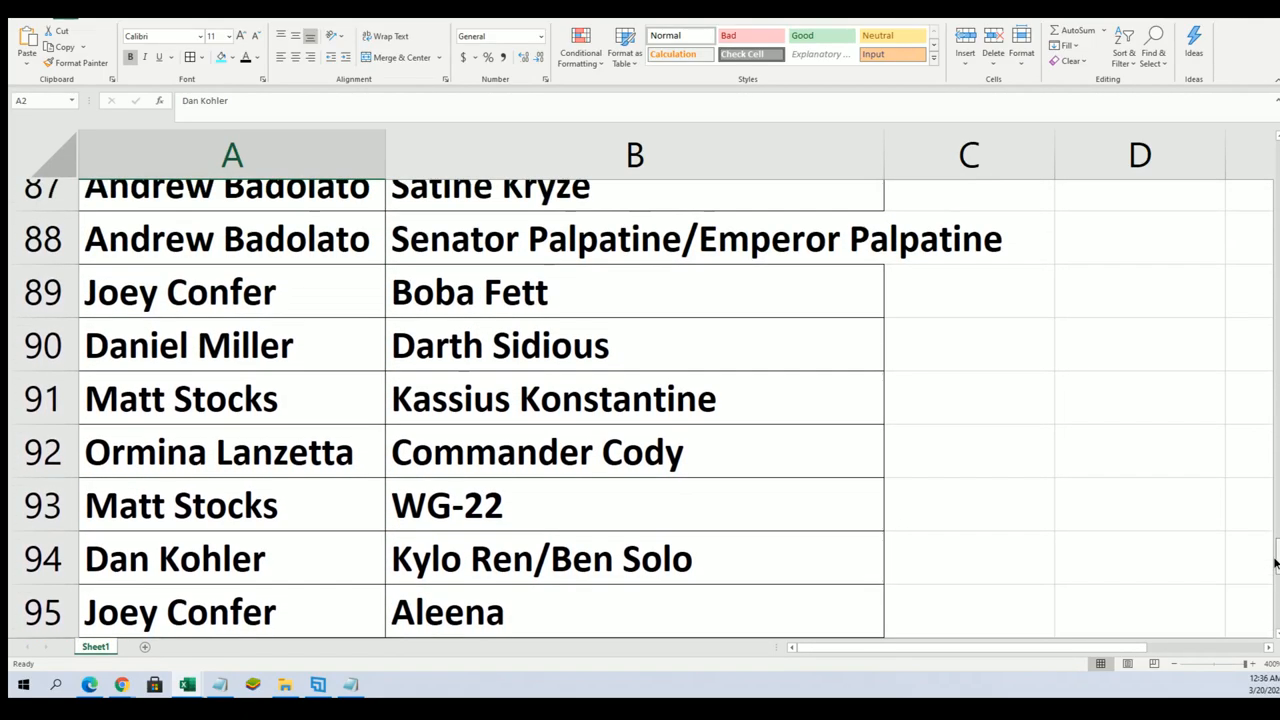
pyautogui.scroll(3)
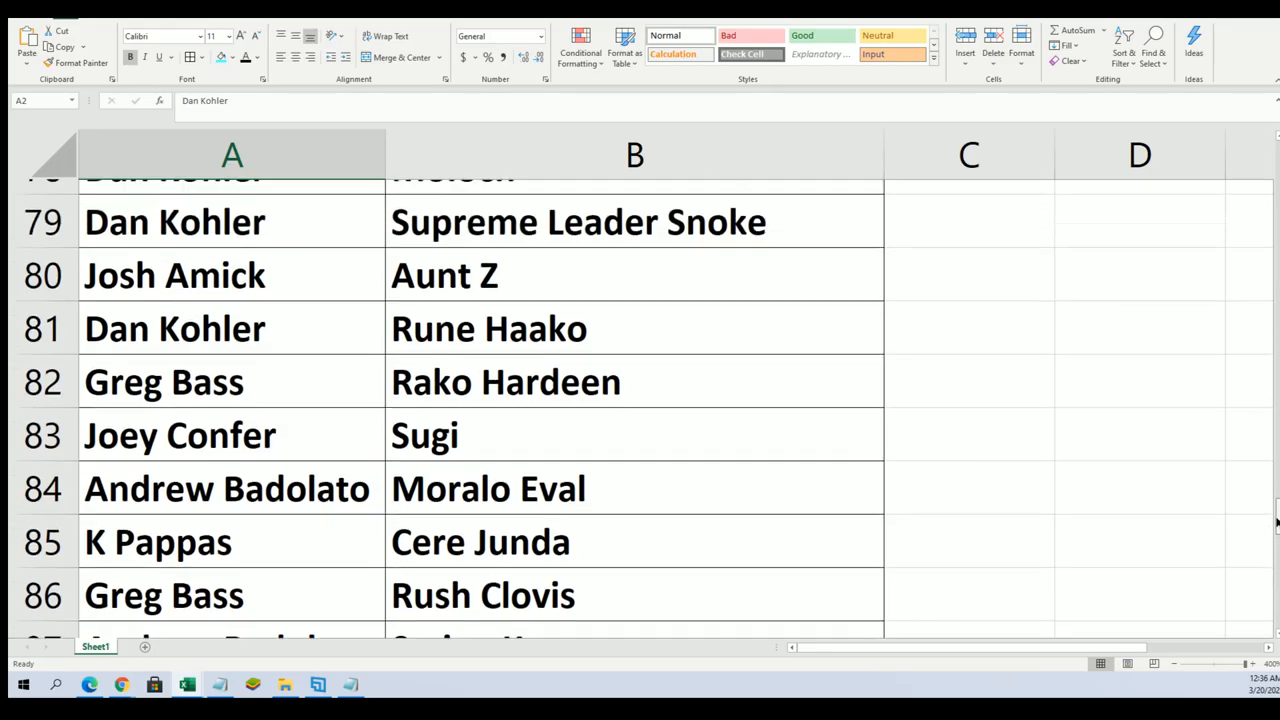
pyautogui.scroll(3)
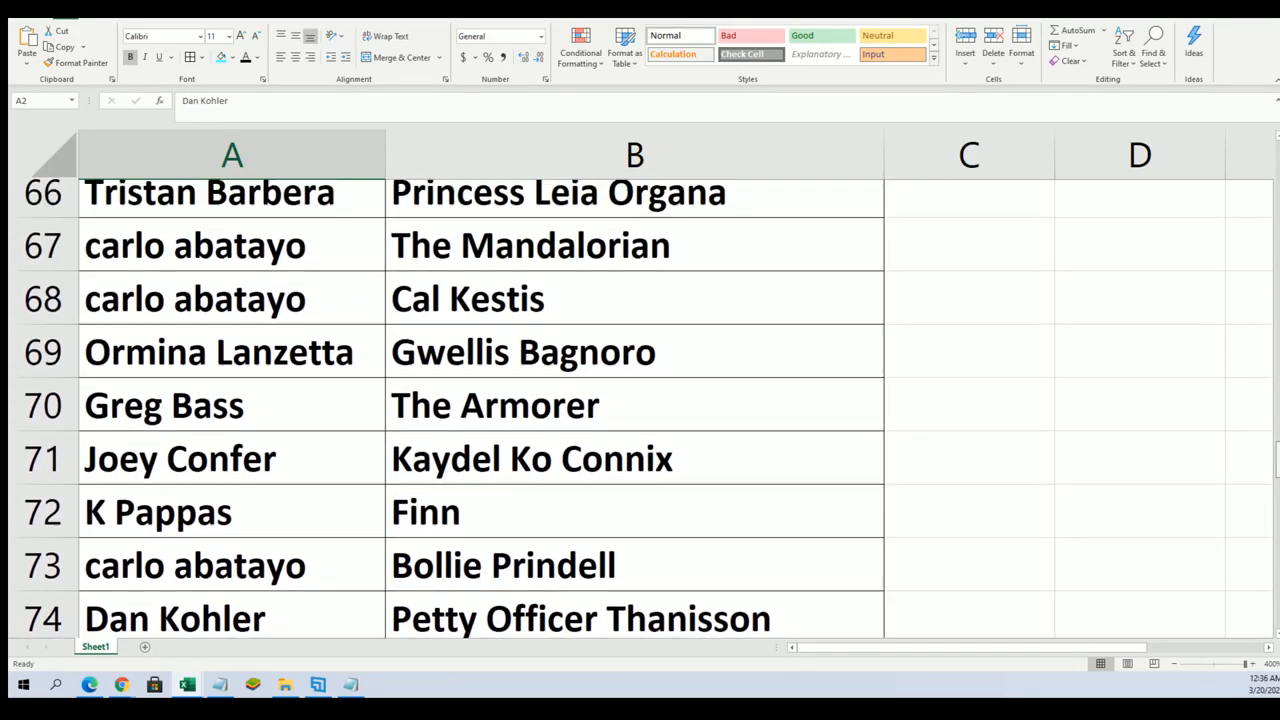
pyautogui.scroll(3)
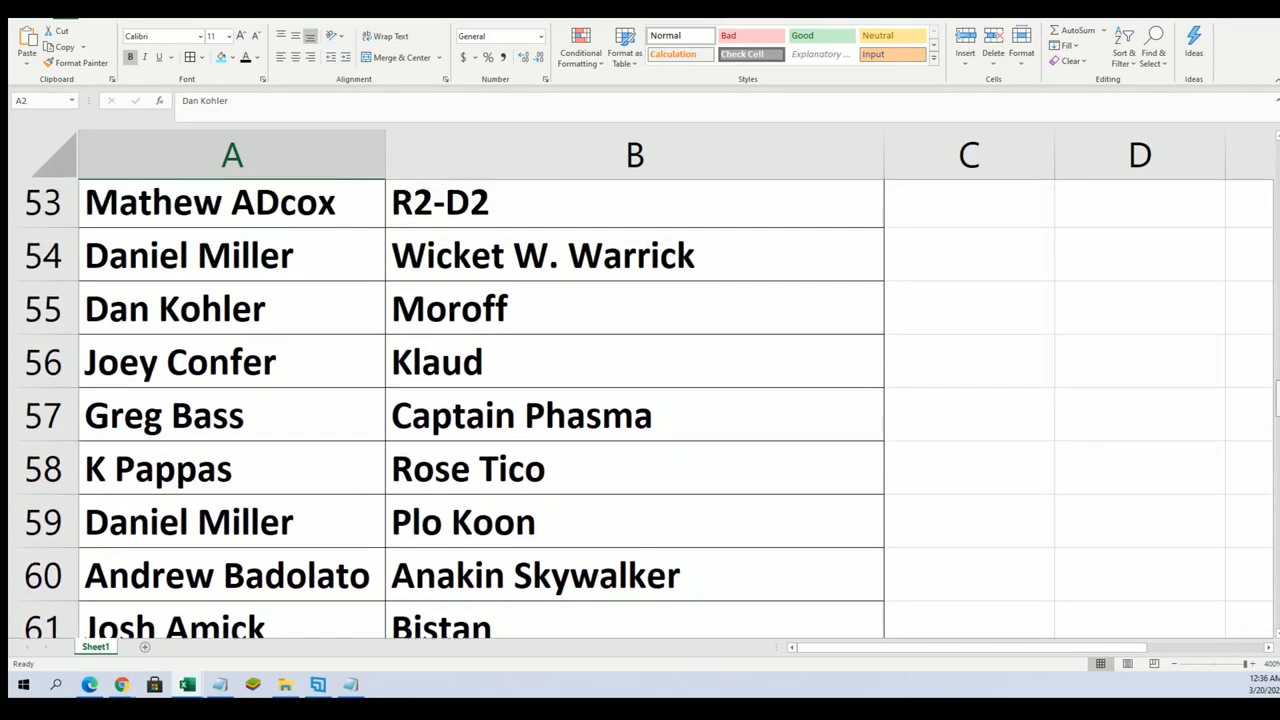
pyautogui.scroll(3)
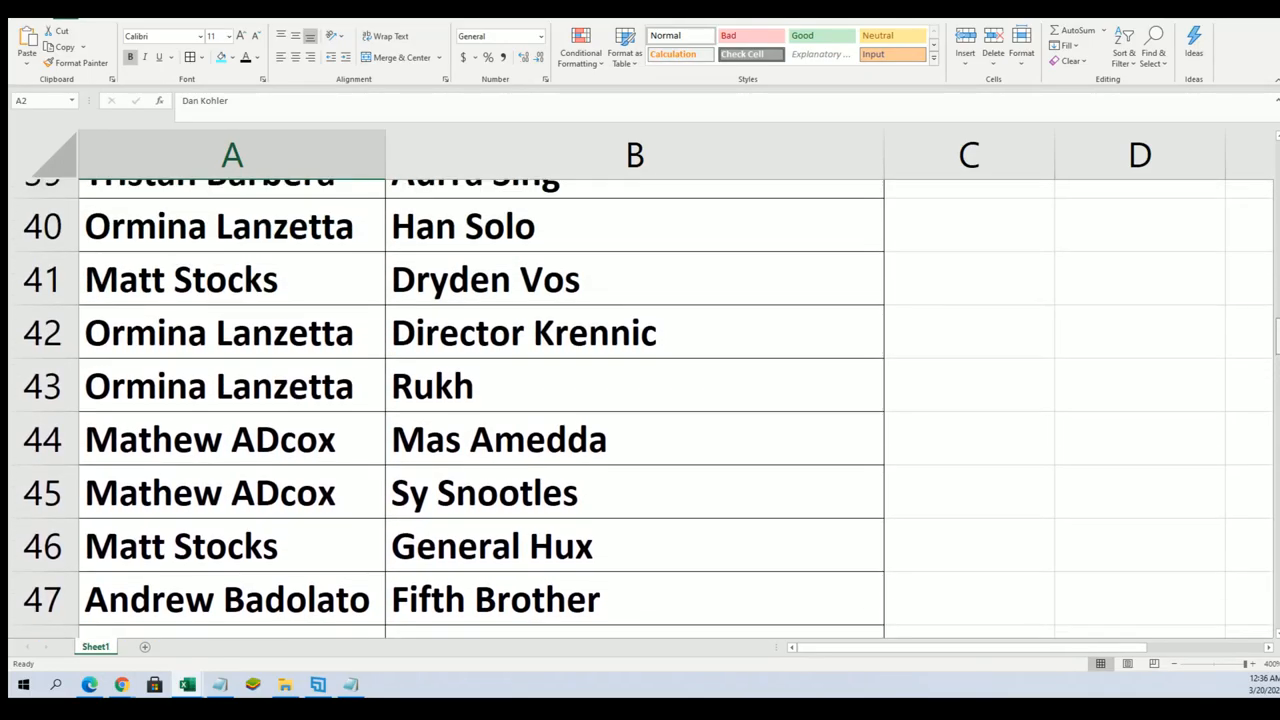
pyautogui.scroll(3)
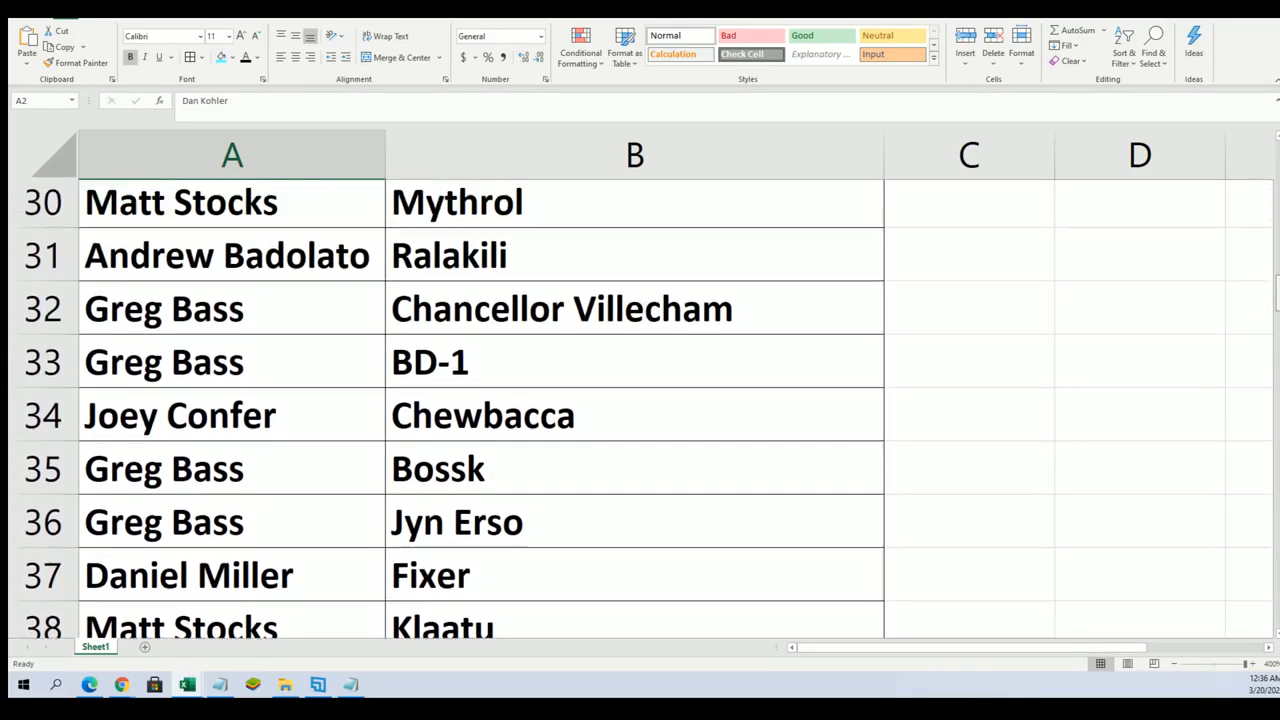
pyautogui.scroll(3)
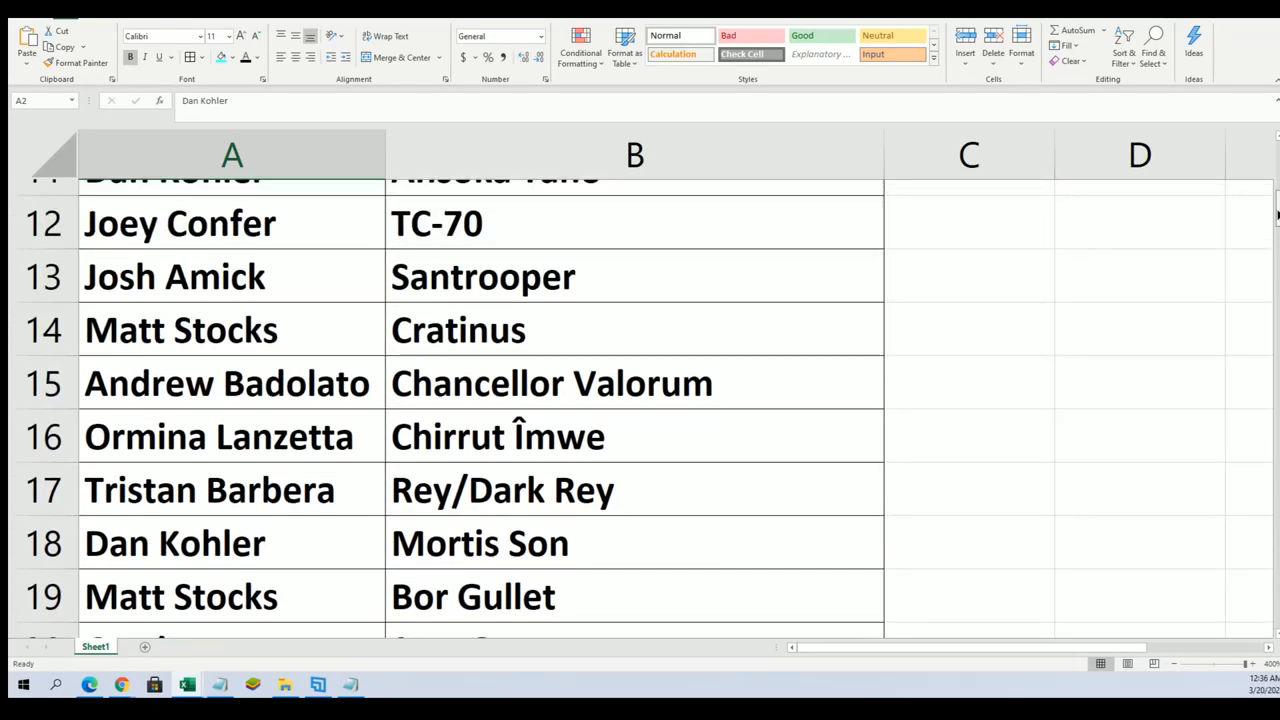
pyautogui.scroll(3)
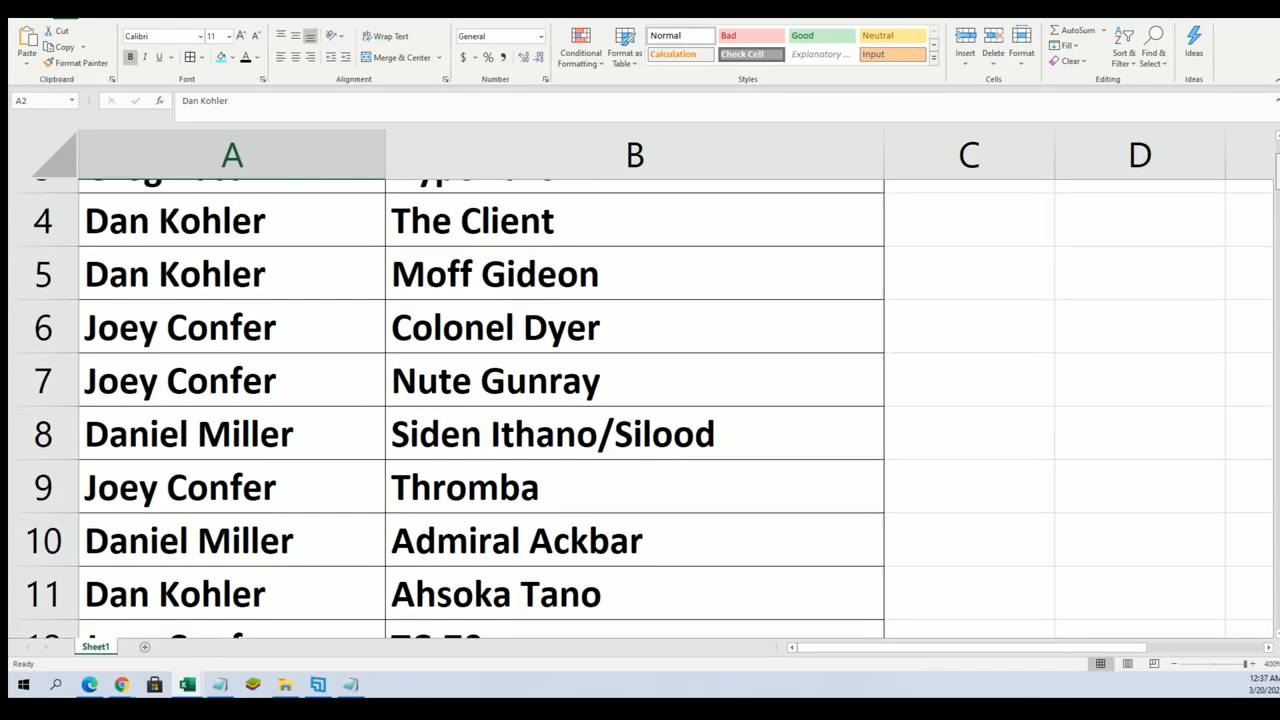